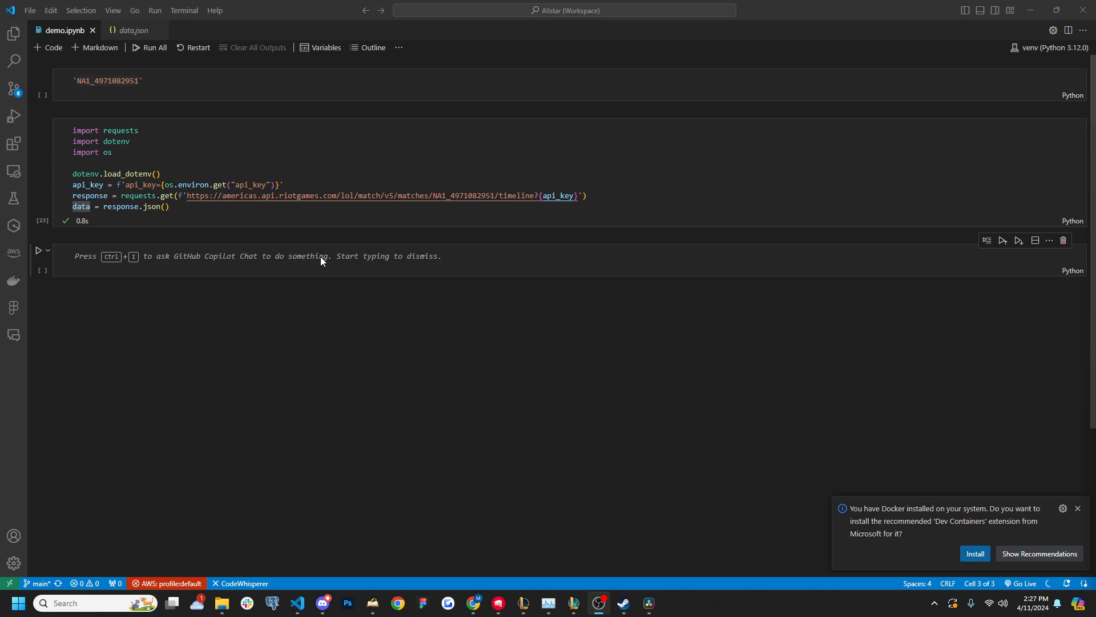
pyautogui.moveTo(536, 196)
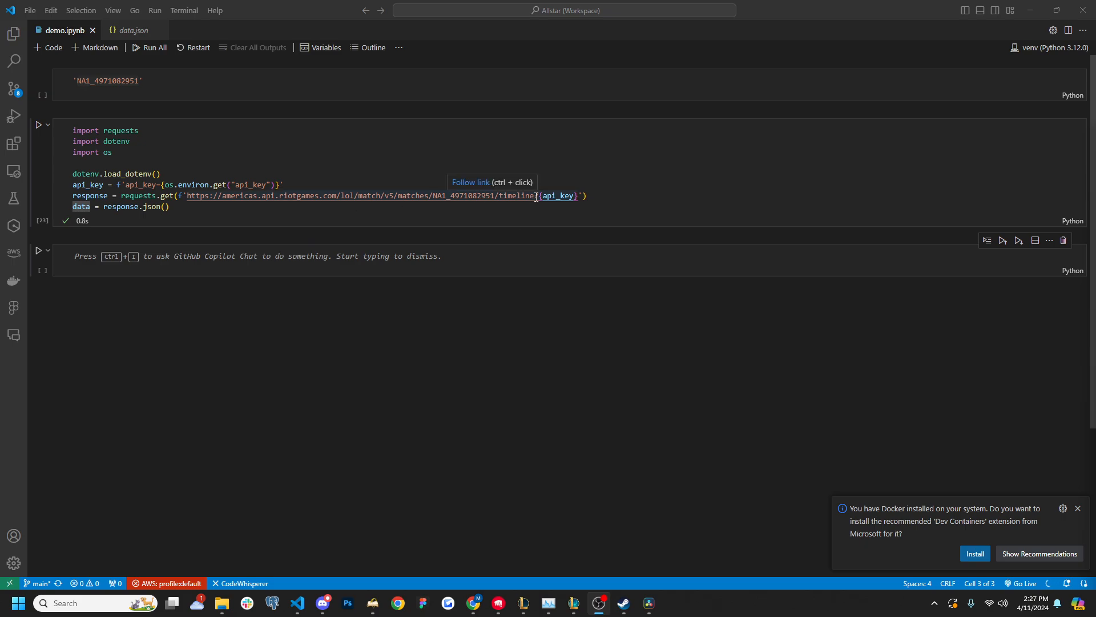
pyautogui.moveTo(284, 261)
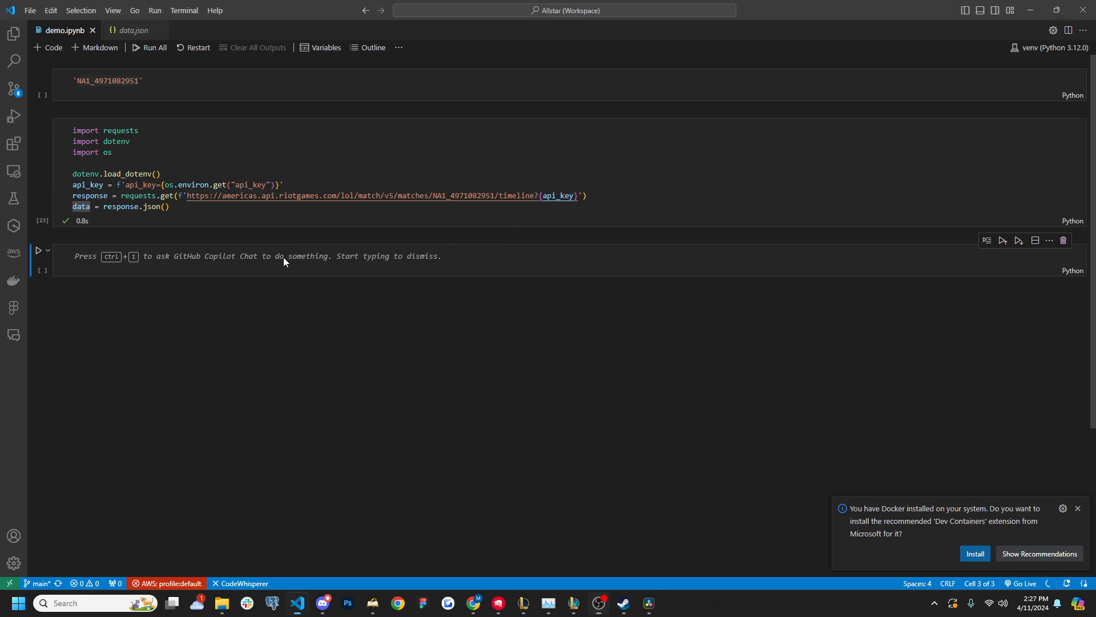
# Write a participantFrames position lookup and select the cell that prints data.
pyautogui.write("data['info']['frames'][0]['participantFrames'][''][position']")
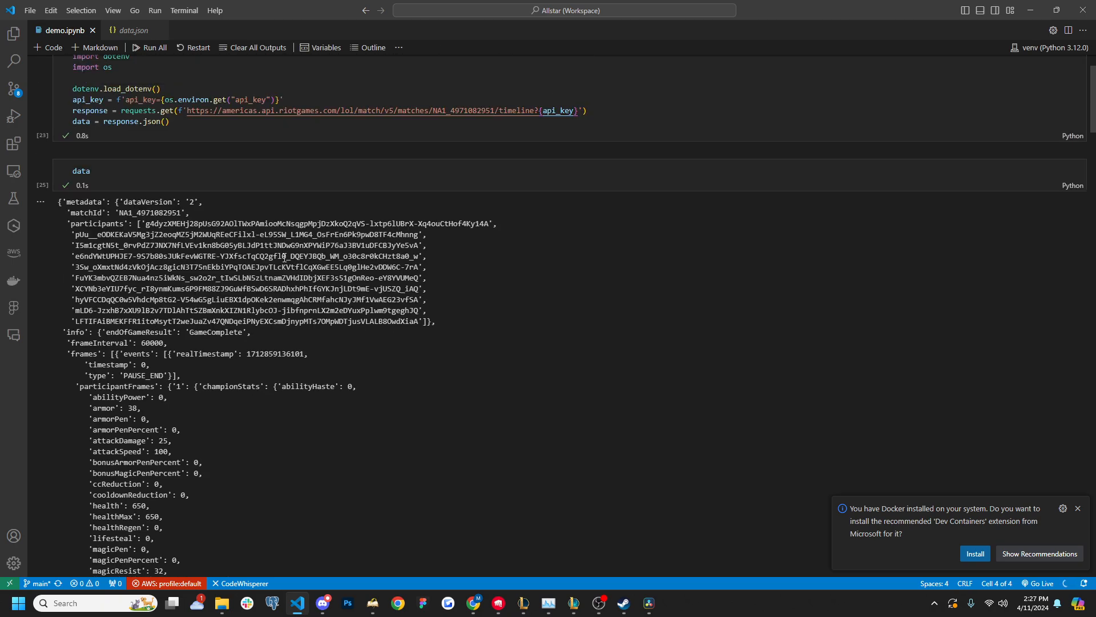
pyautogui.scroll(-3)
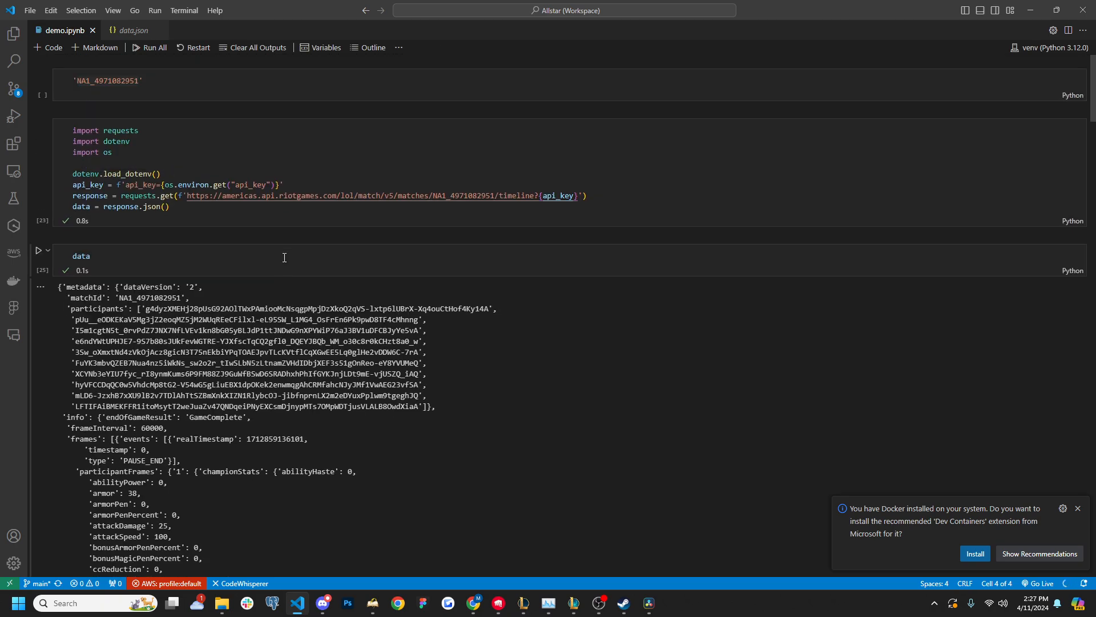
pyautogui.click(81, 255)
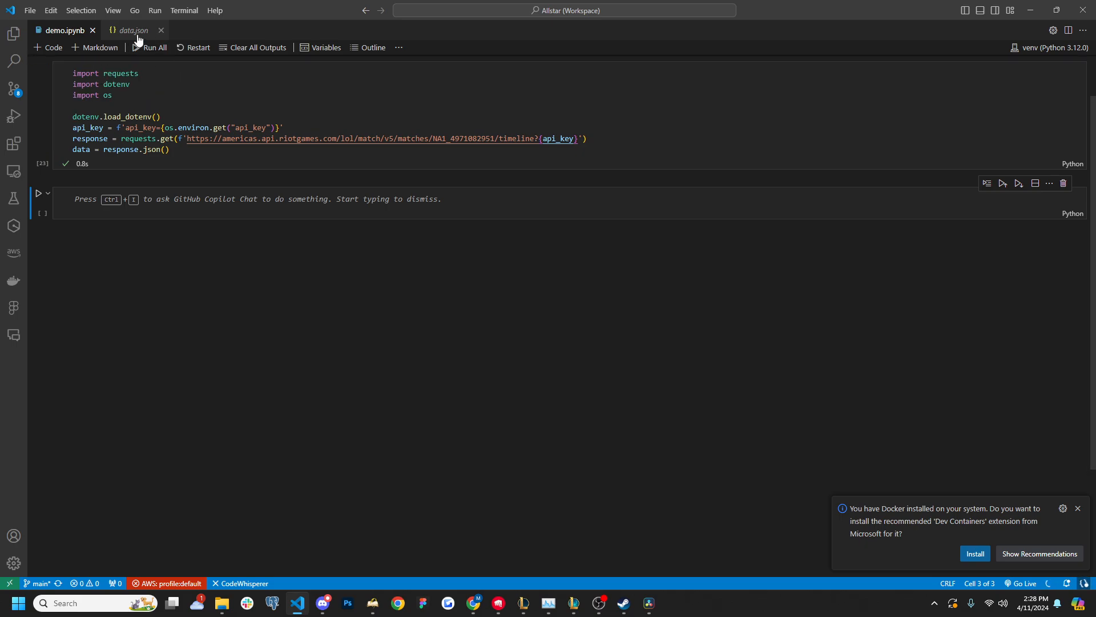
# Open data.json and unfold its metadata and participants sections.
pyautogui.click(132, 31)
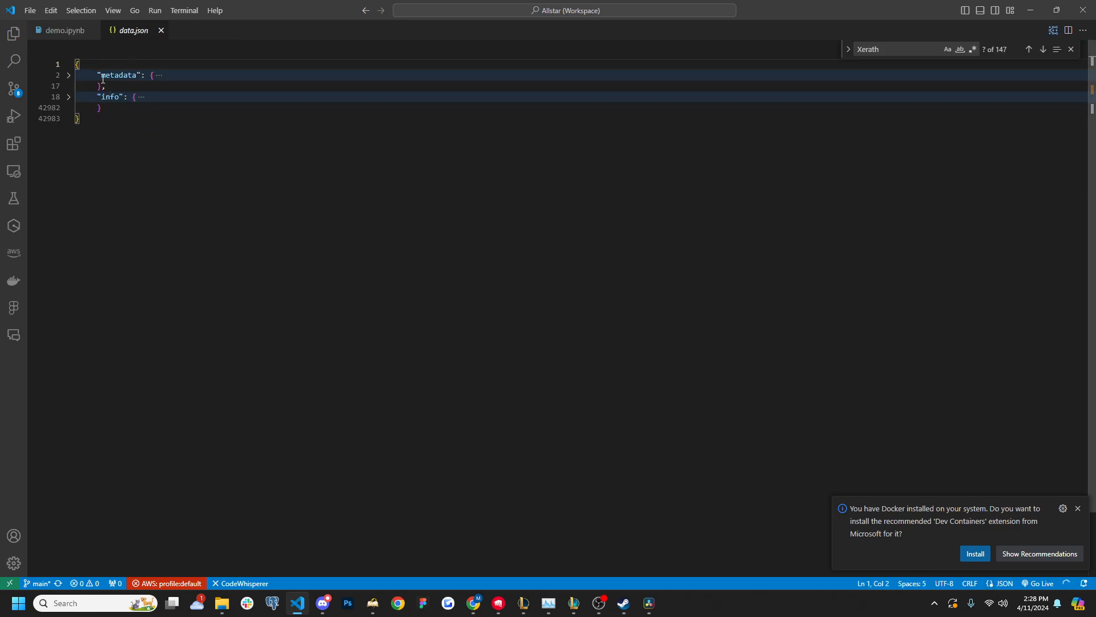
pyautogui.click(102, 86)
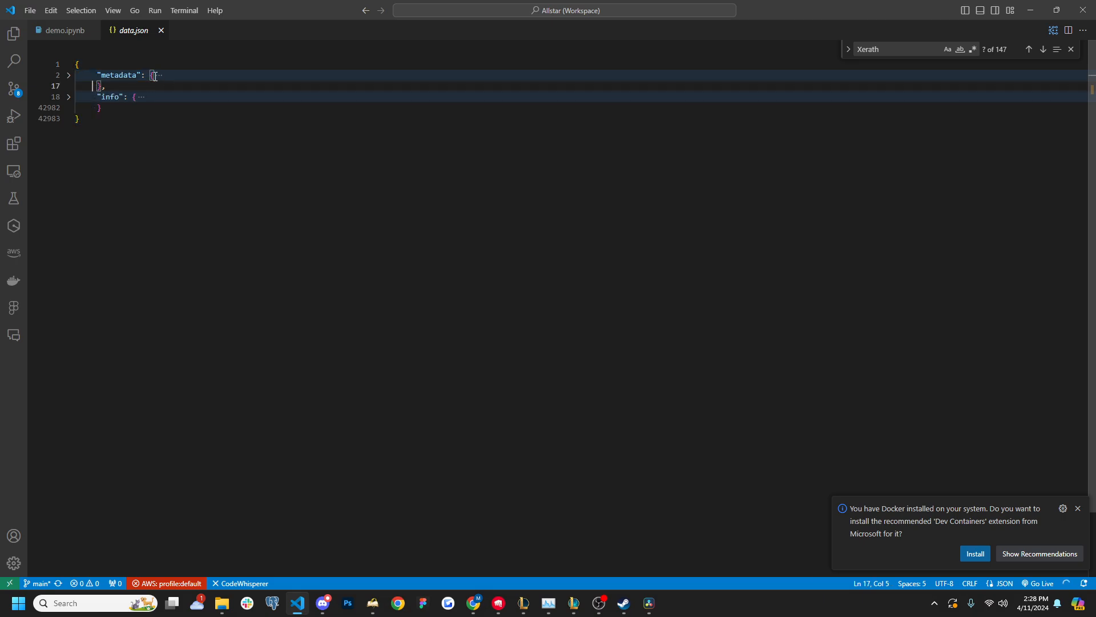
pyautogui.click(68, 75)
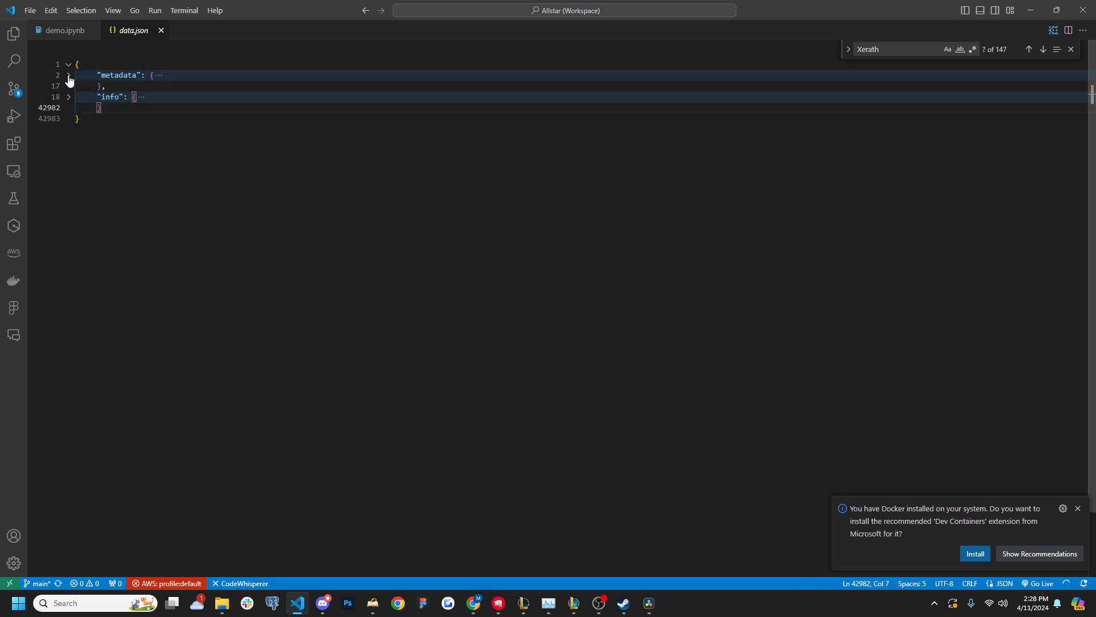
pyautogui.click(68, 75)
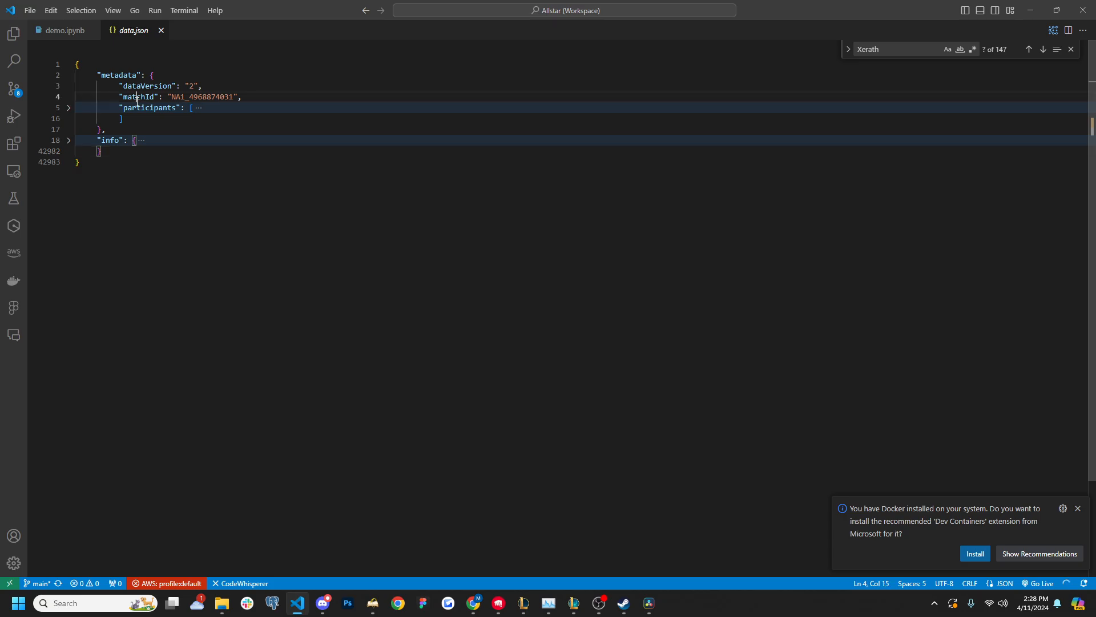
pyautogui.click(68, 108)
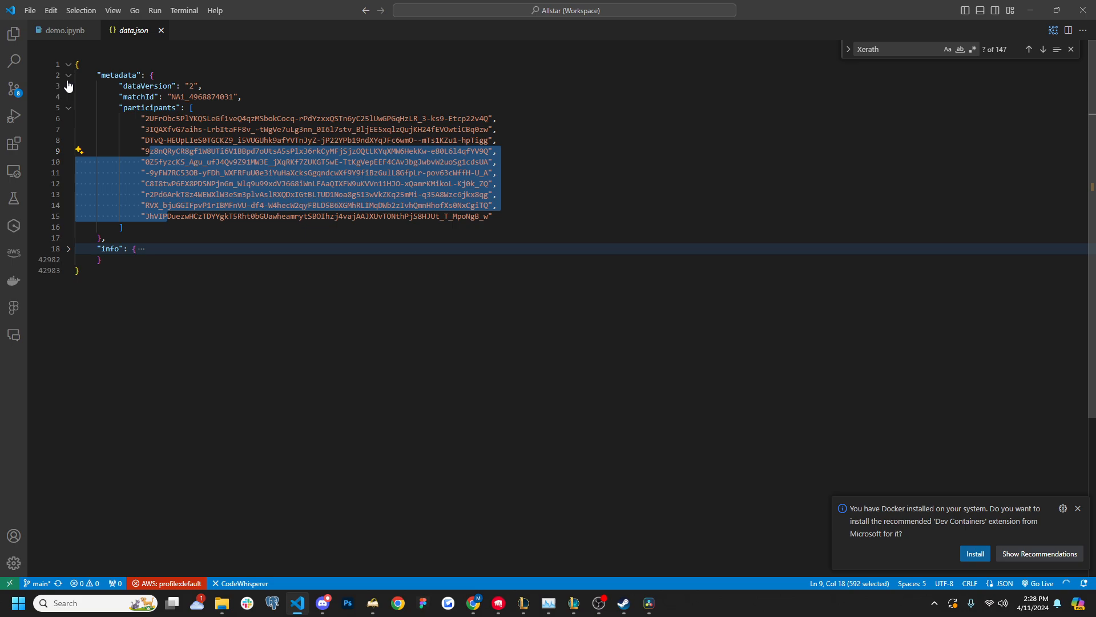
pyautogui.click(68, 75)
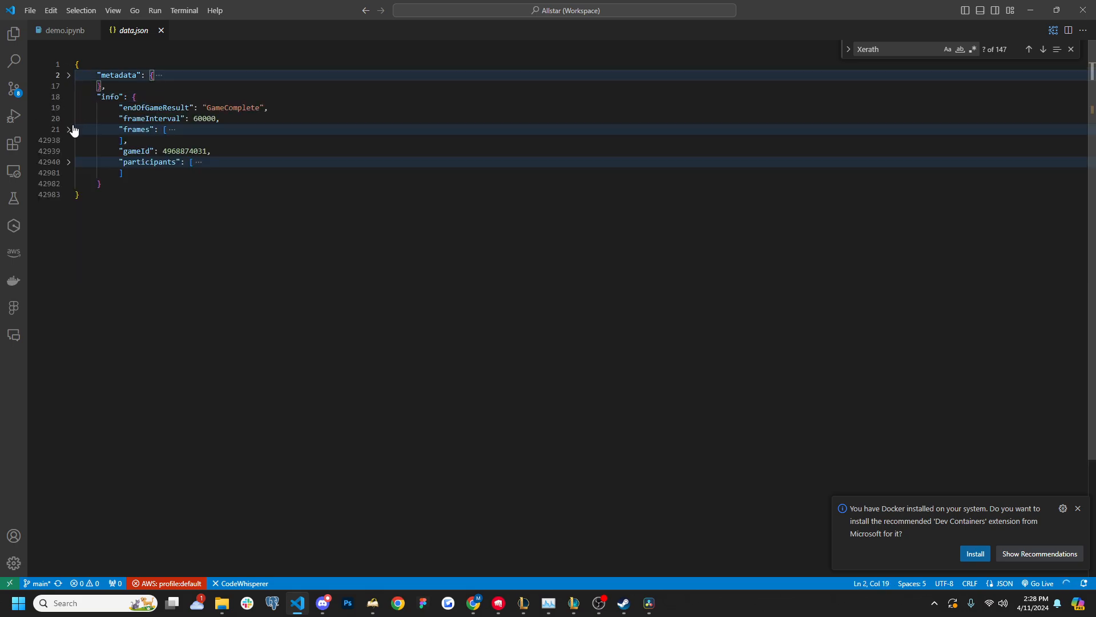
# Unfold the info frames list (frameInterval 60000) and the first frame's events.
pyautogui.click(68, 130)
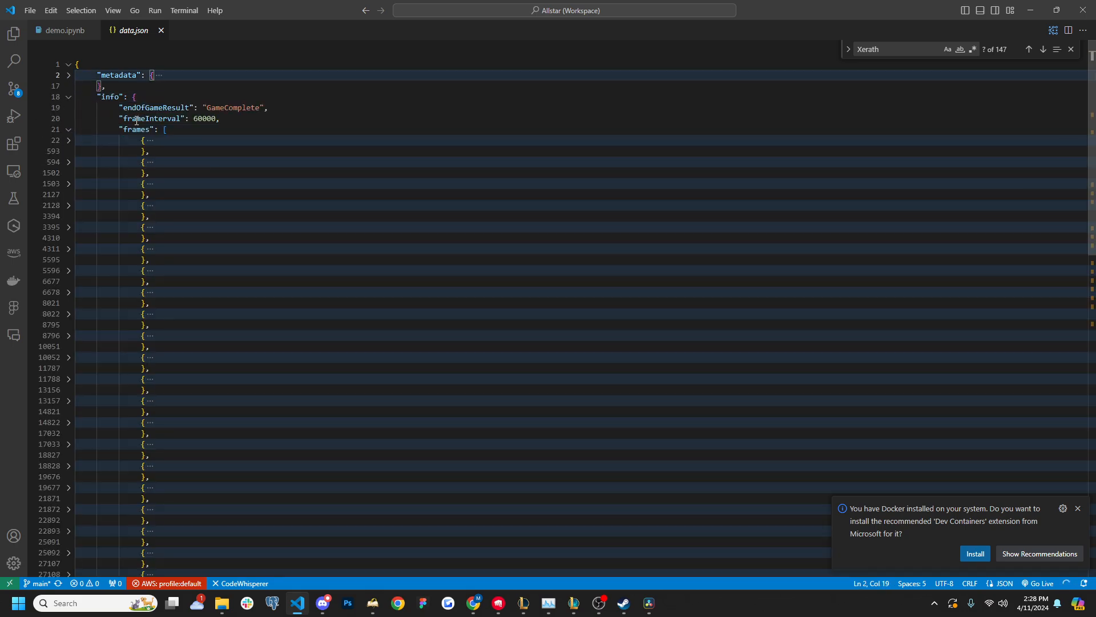
pyautogui.doubleClick(204, 119)
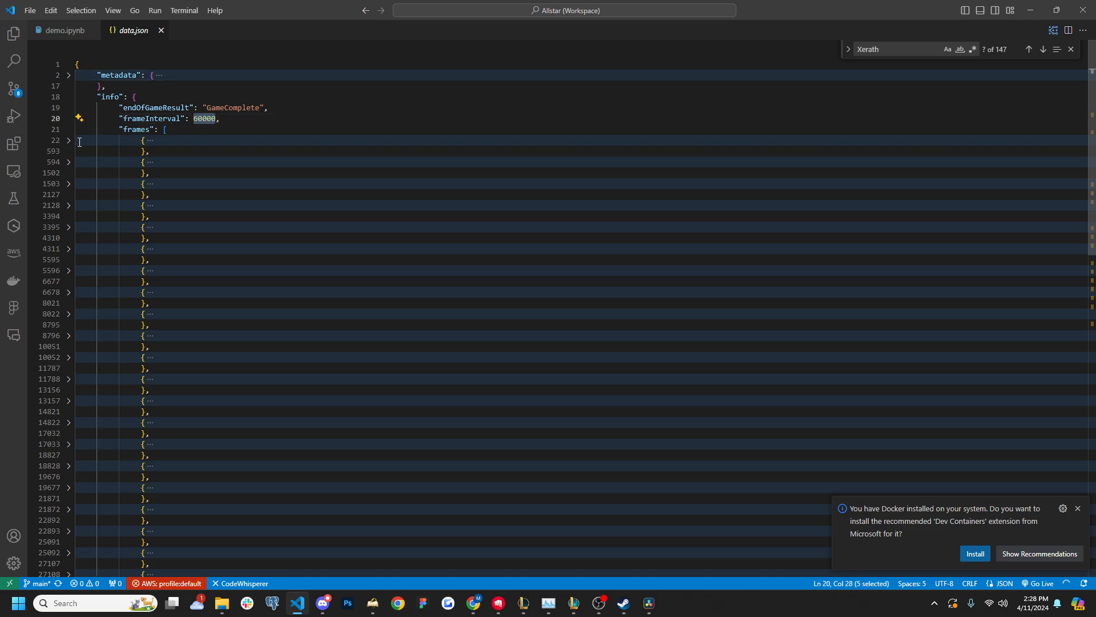
pyautogui.click(68, 140)
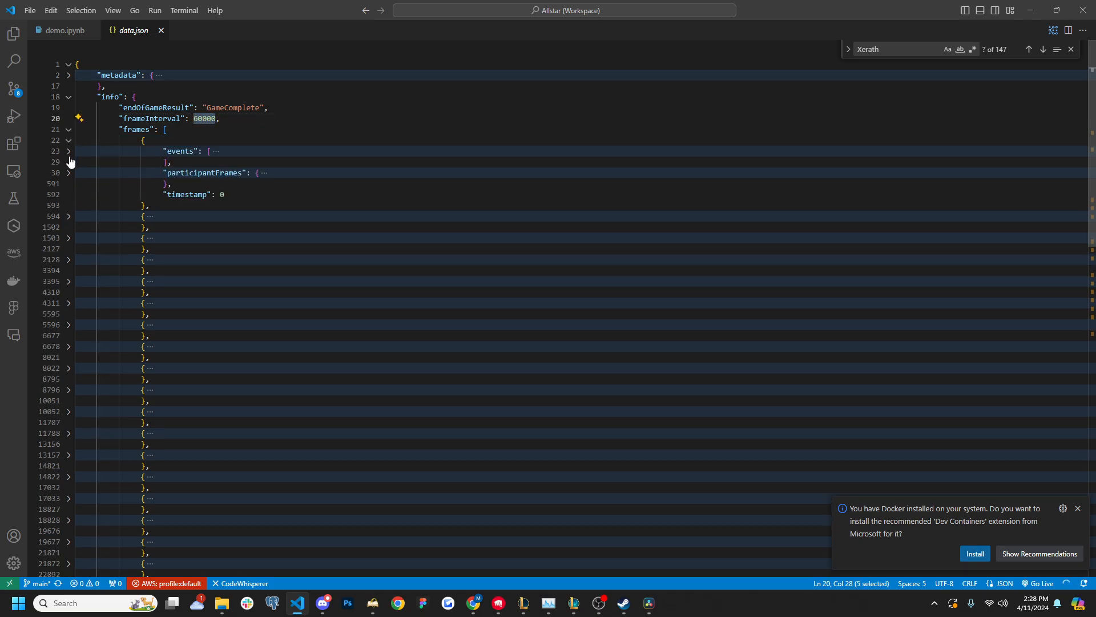
pyautogui.click(68, 151)
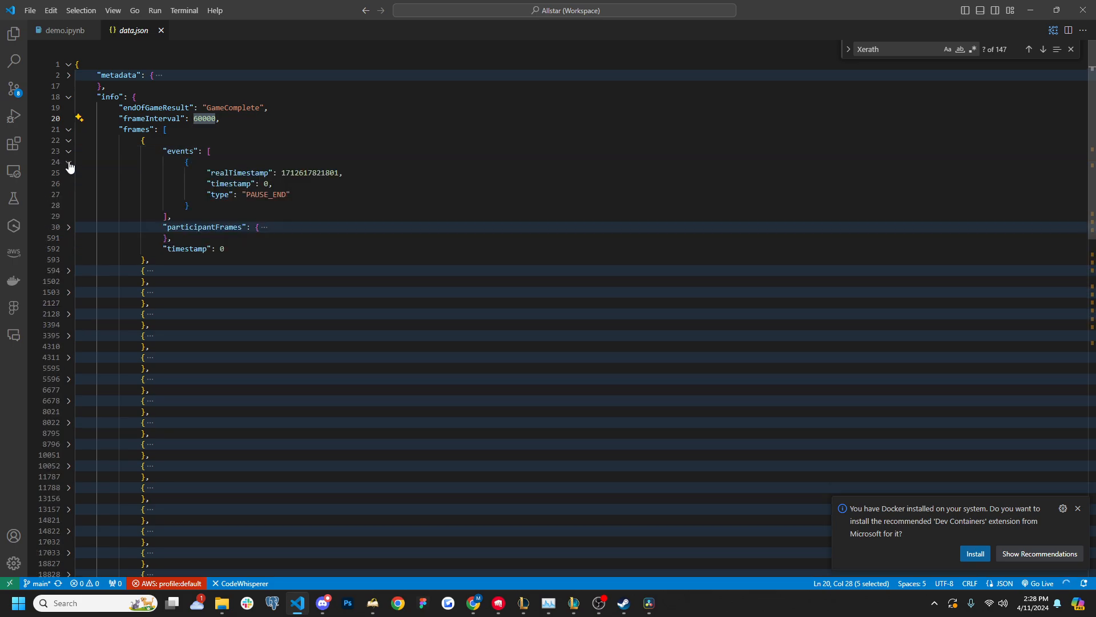
pyautogui.click(68, 130)
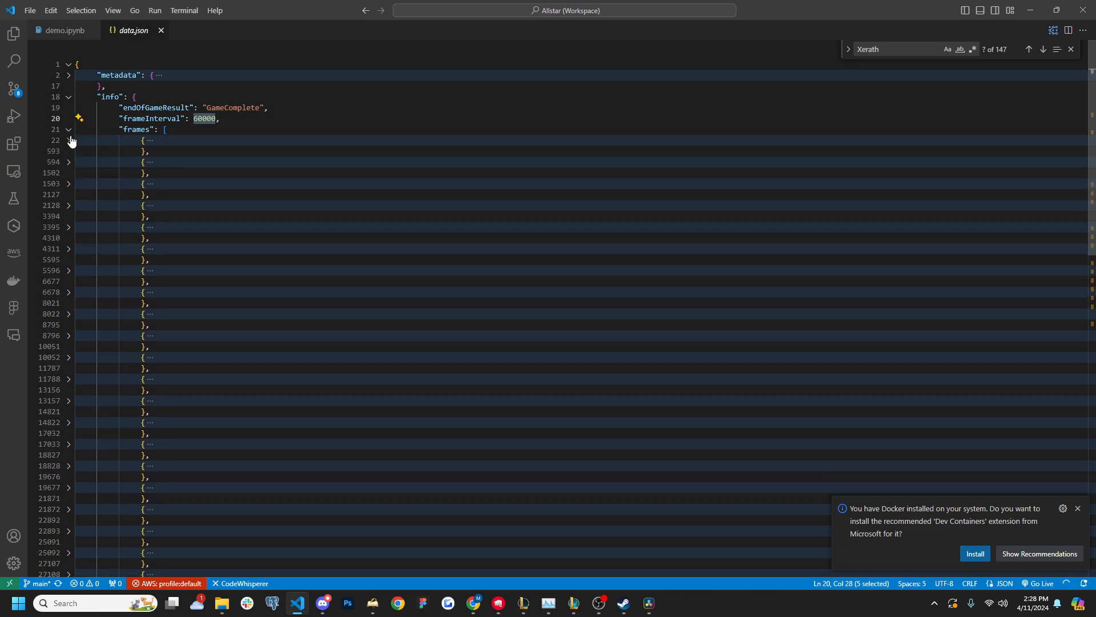
pyautogui.moveTo(68, 162)
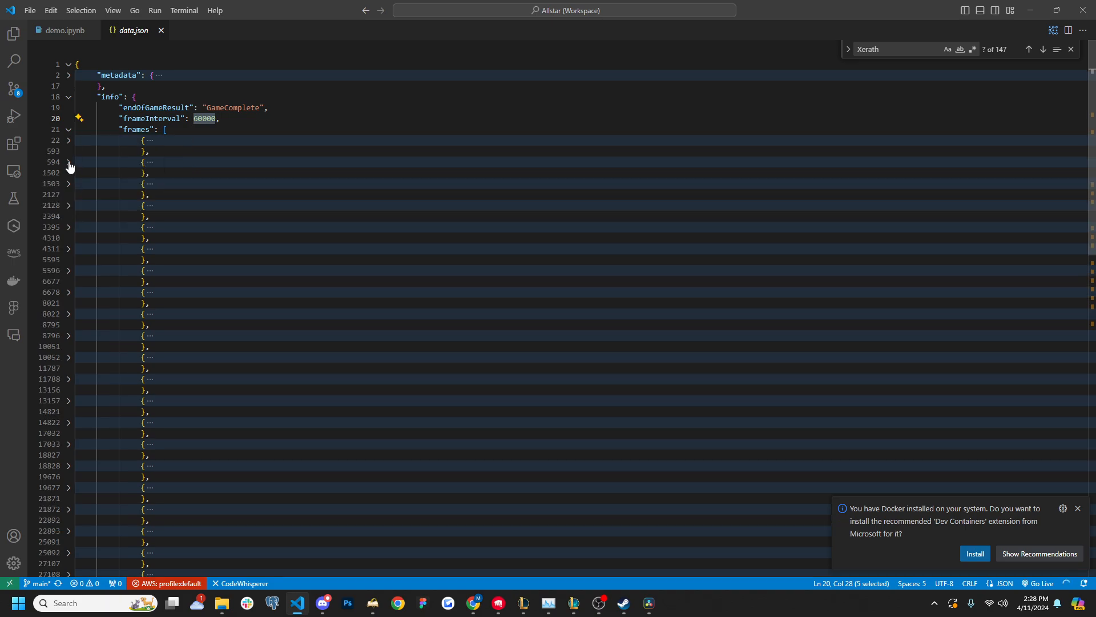
# Reveal the second frame's first event, re-unfold the first frame, and return to the notebook.
pyautogui.click(68, 162)
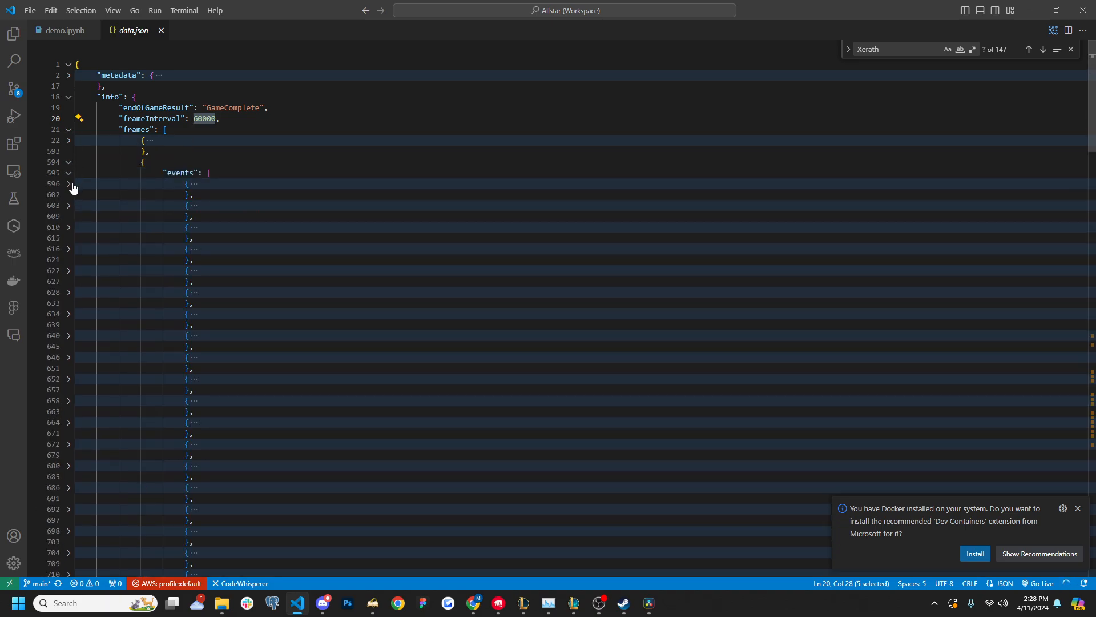
pyautogui.click(67, 183)
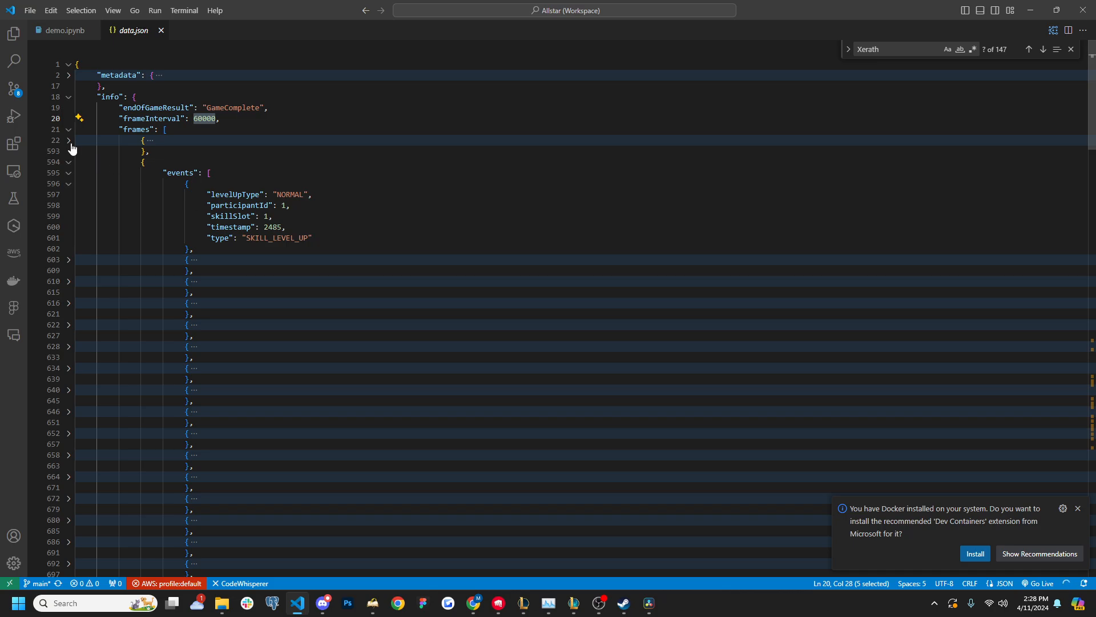
pyautogui.click(68, 140)
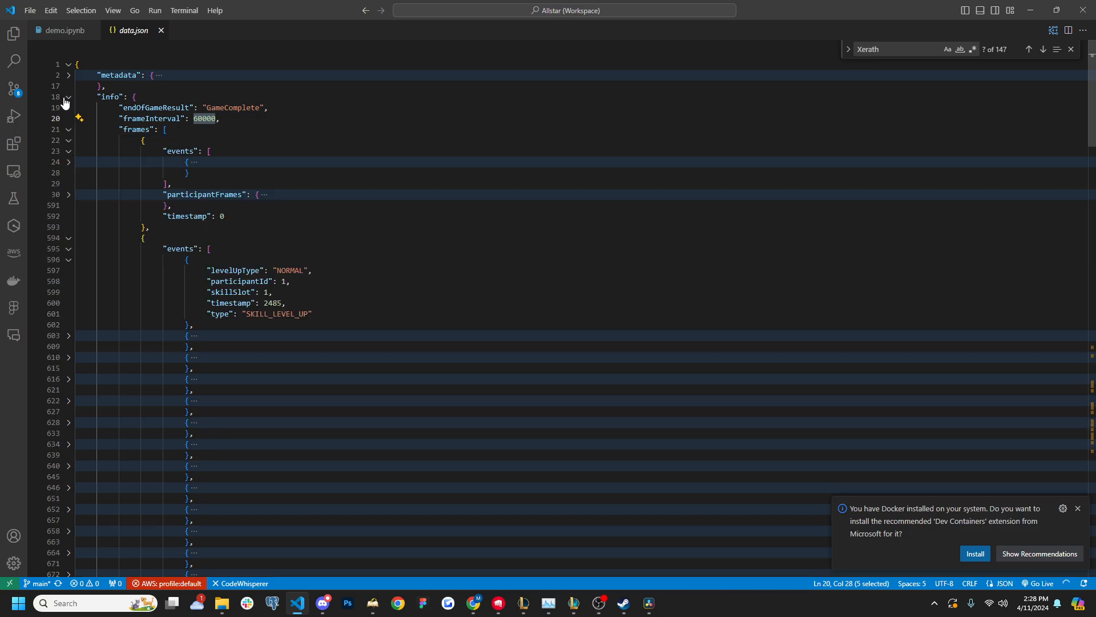
pyautogui.click(63, 31)
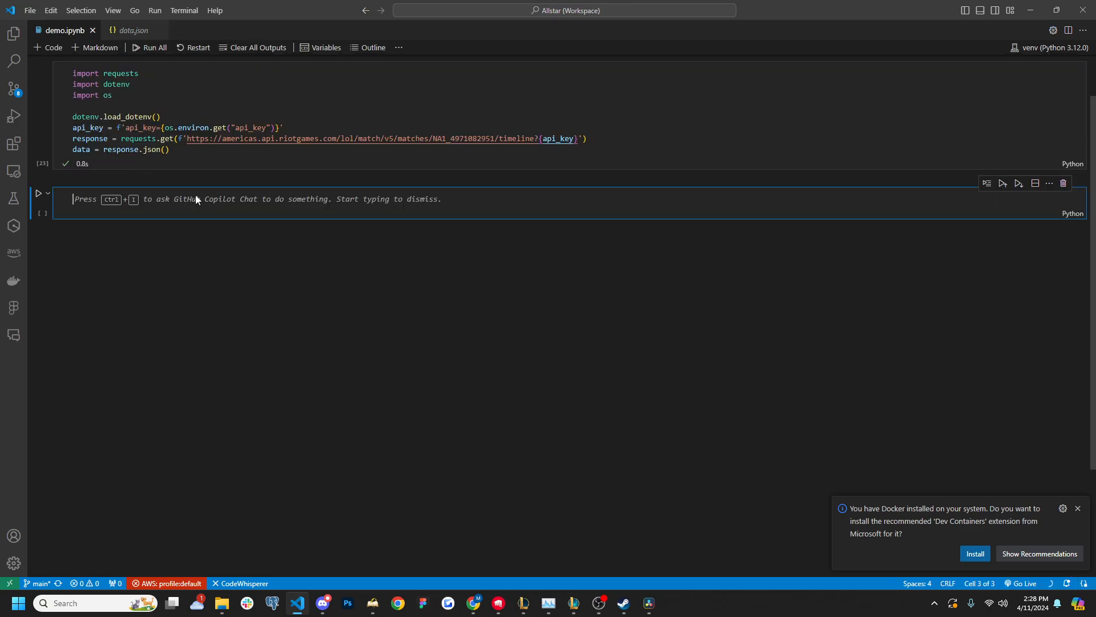
# Collect every frame's events into a list, build event_df with pd.DataFrame, and import pandas.
pyautogui.write("frames = data['info']['frames']")
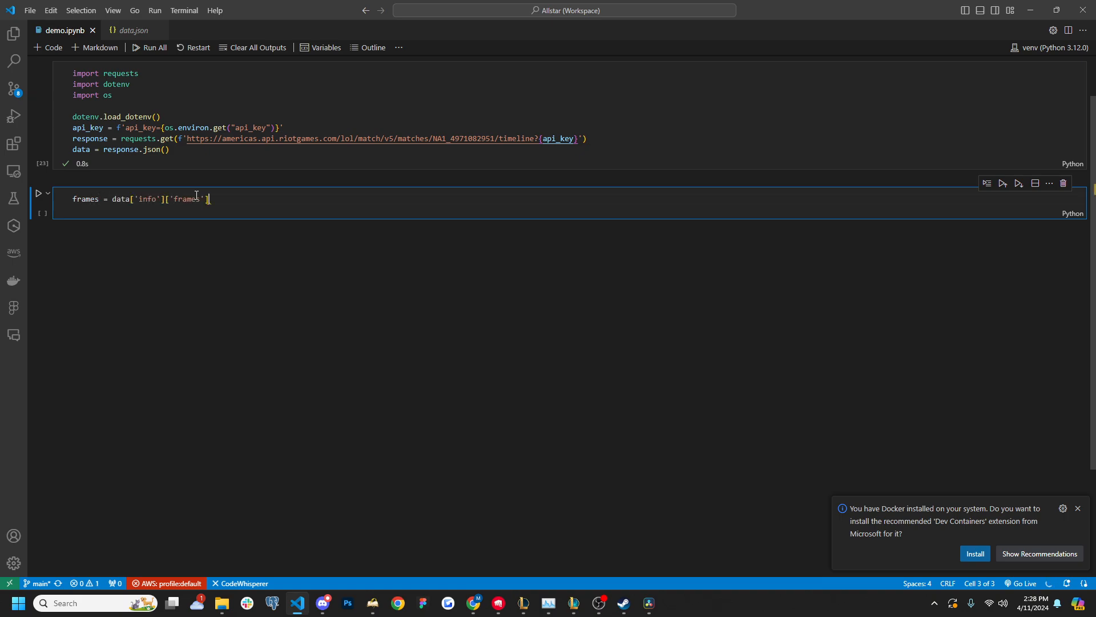
pyautogui.write('events = []')
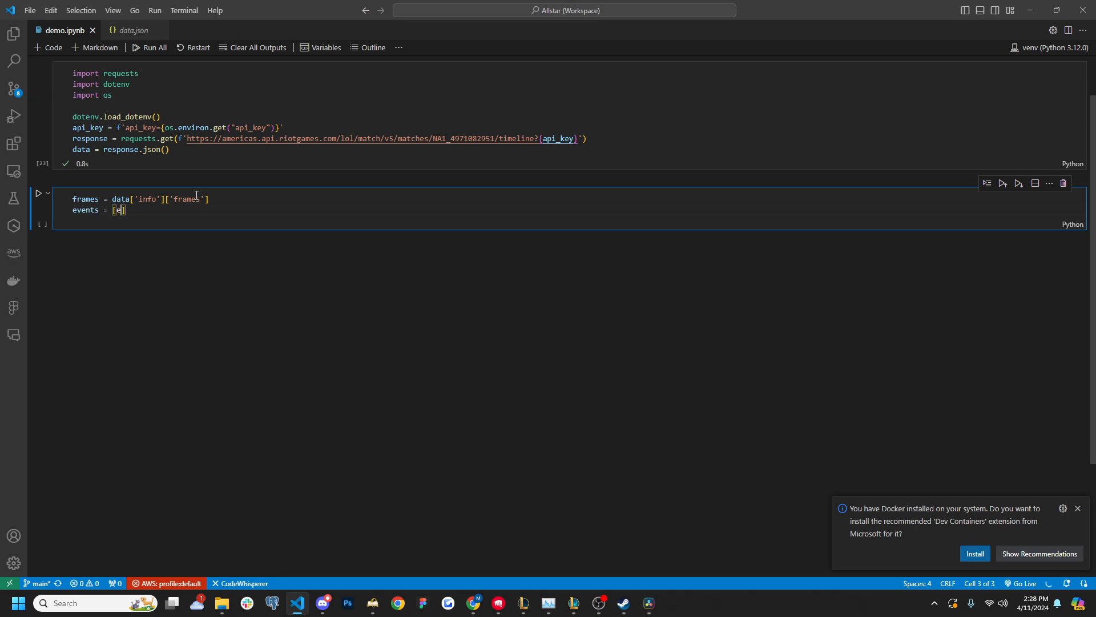
pyautogui.write('frame fo')
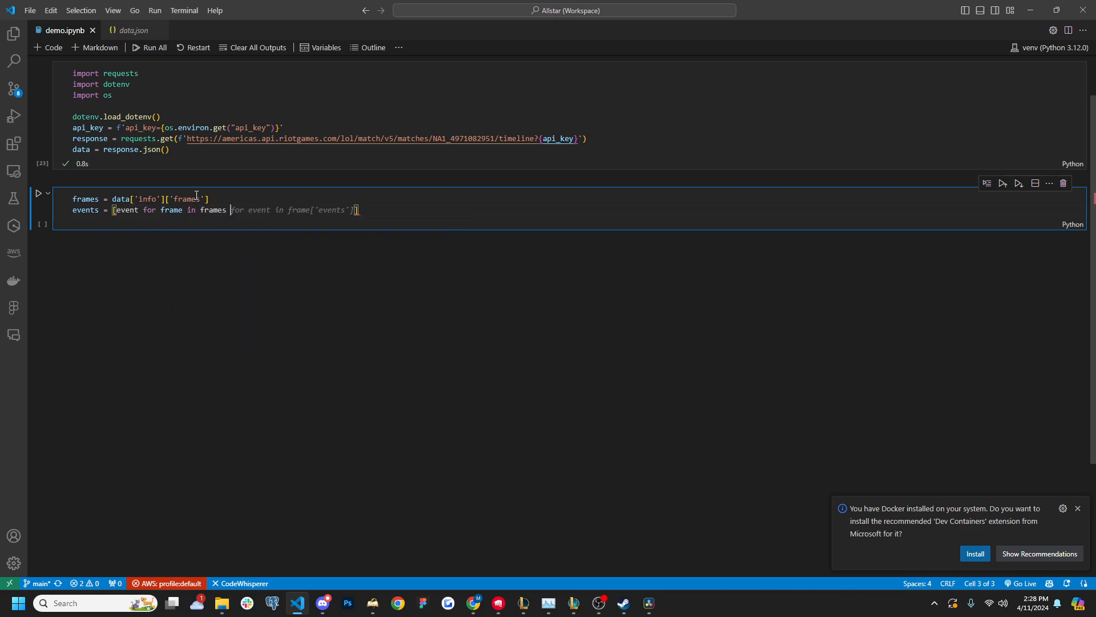
pyautogui.write('fa')
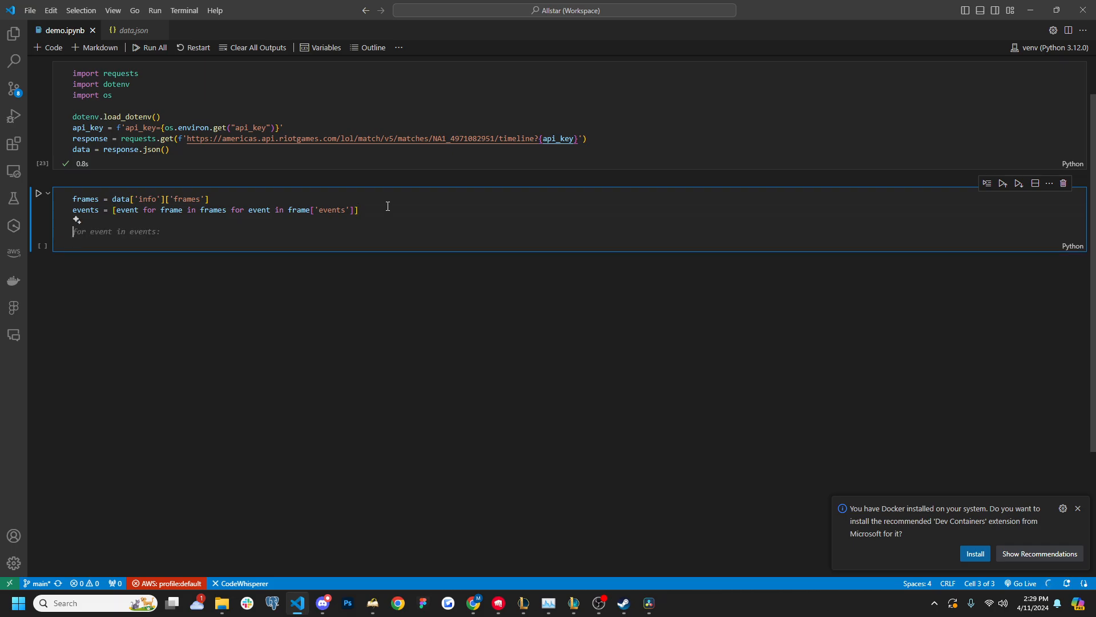
pyautogui.write('event_df')
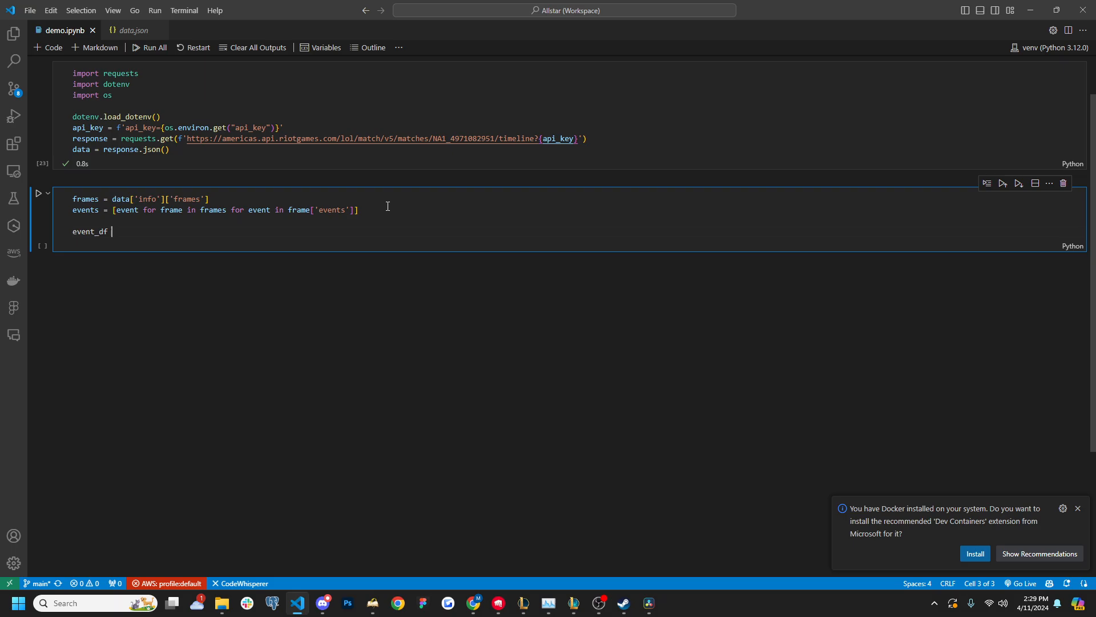
pyautogui.write('= pd.DataFrame(events)')
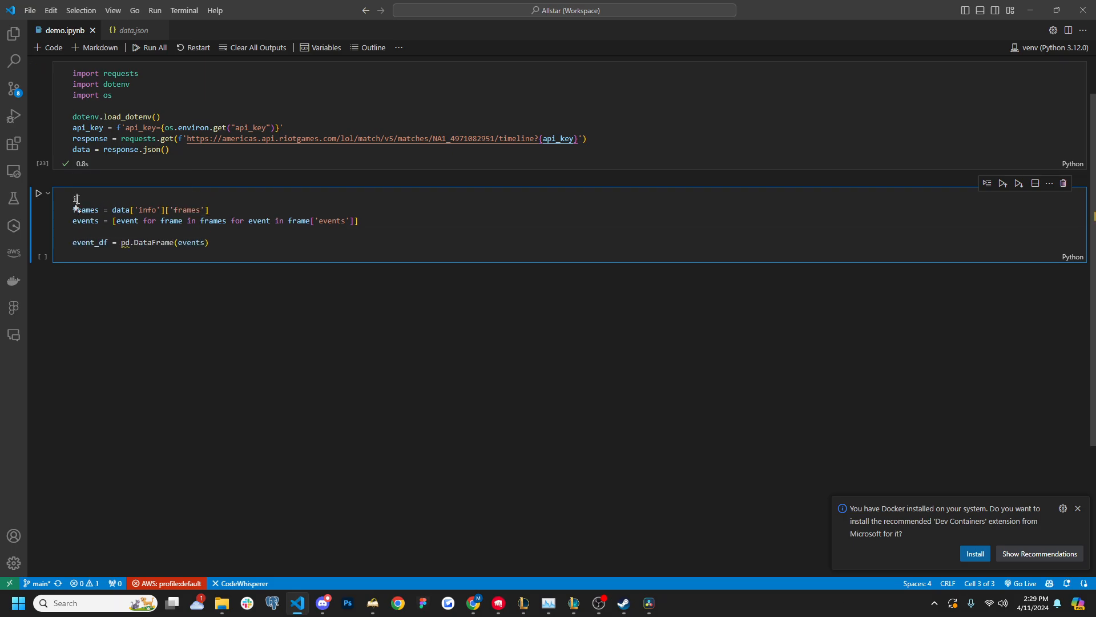
pyautogui.write('import pandas as pd')
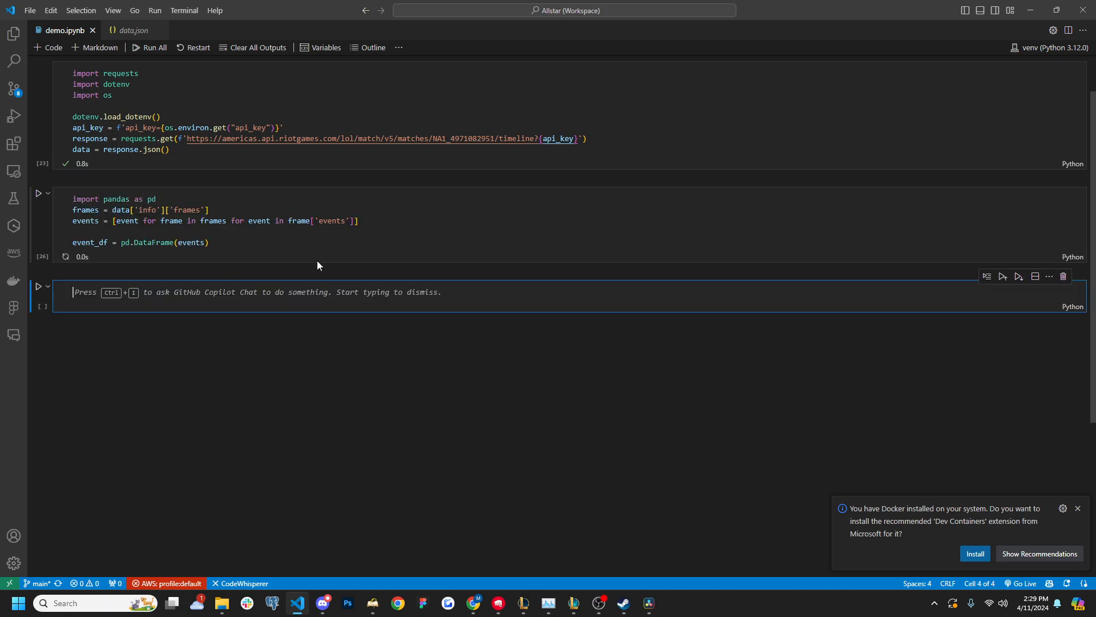
pyautogui.write('even')
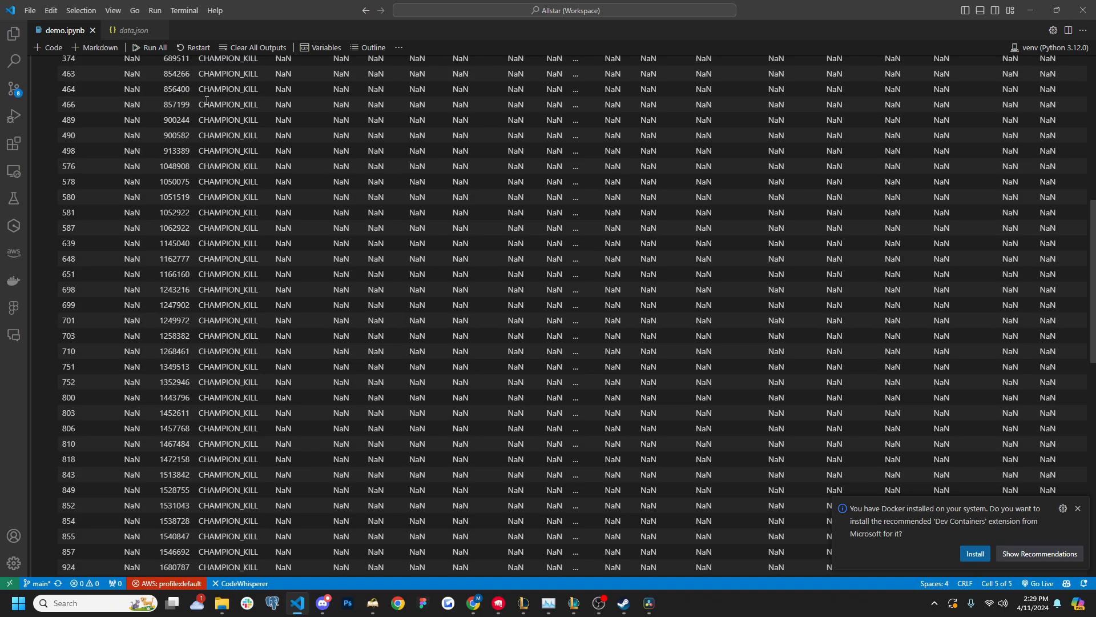
# Review the renumbered CHAMPION_KILL events table, selecting its cell and scrolling through the output.
pyautogui.scroll(3)
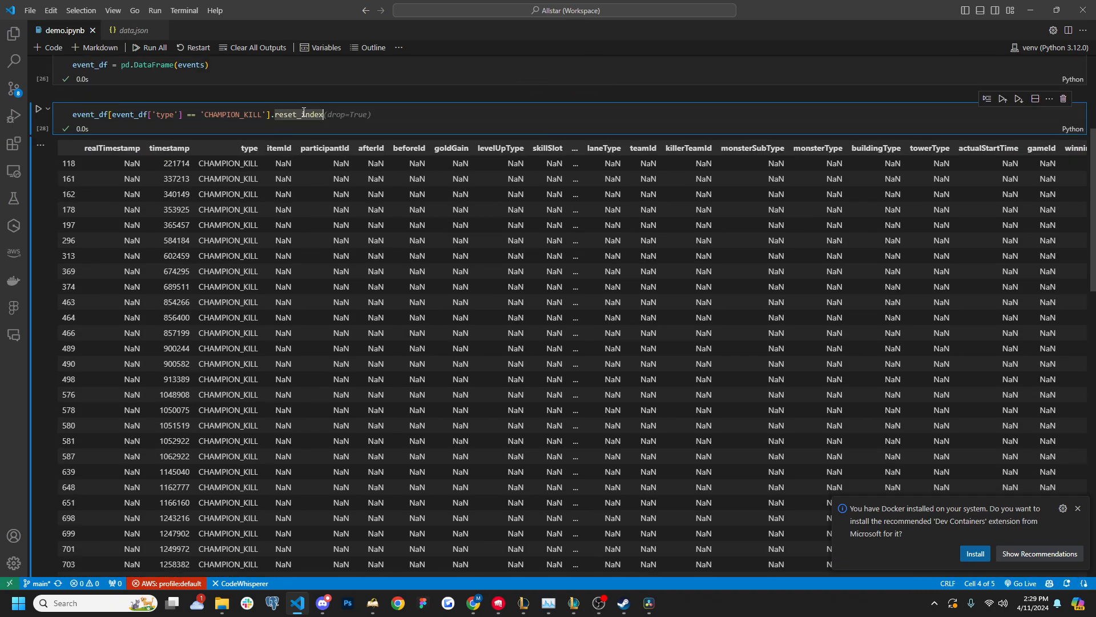
pyautogui.scroll(-3)
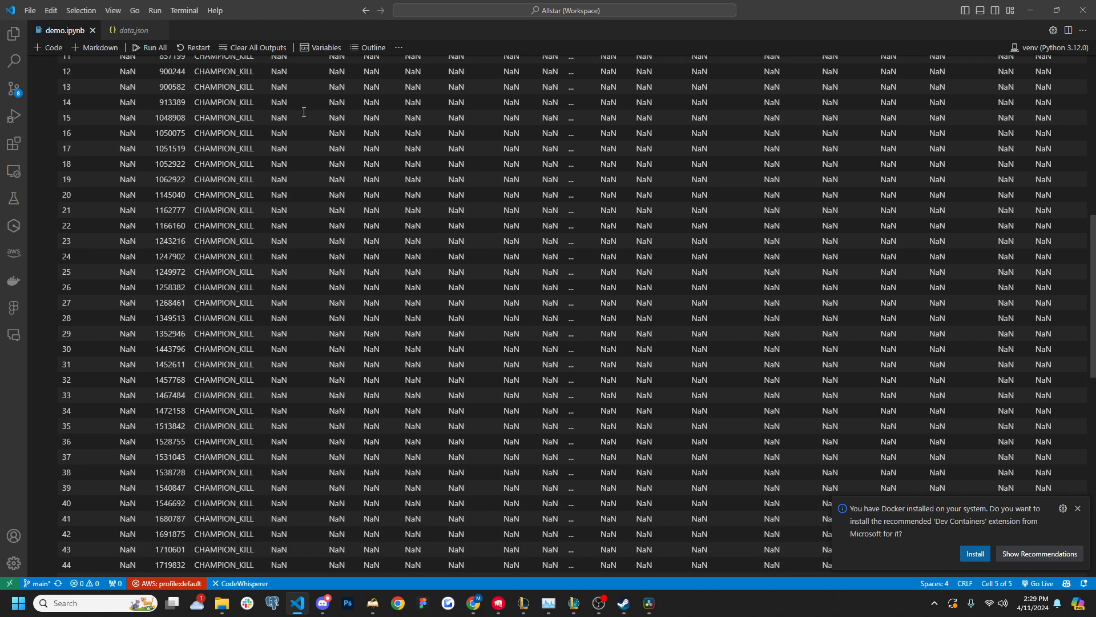
pyautogui.scroll(3)
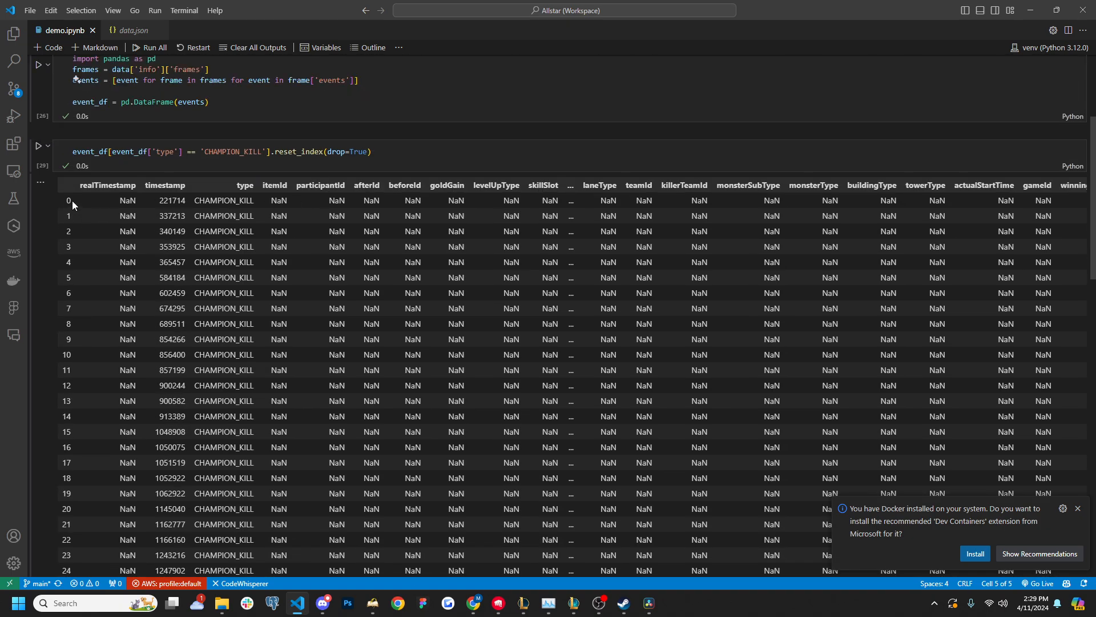
pyautogui.click(70, 202)
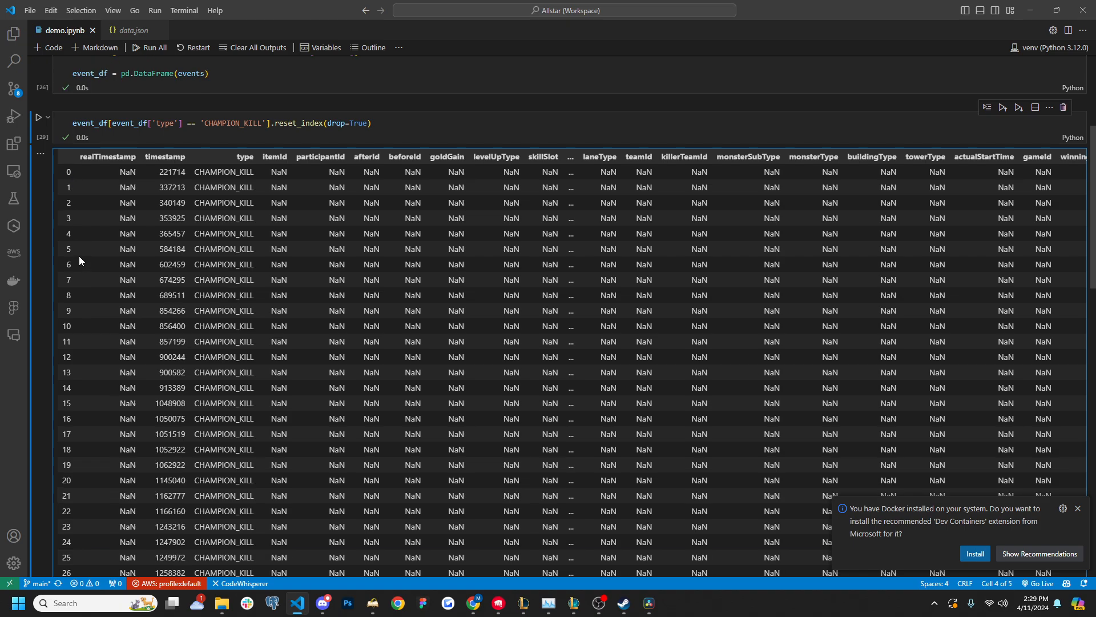
pyautogui.scroll(3)
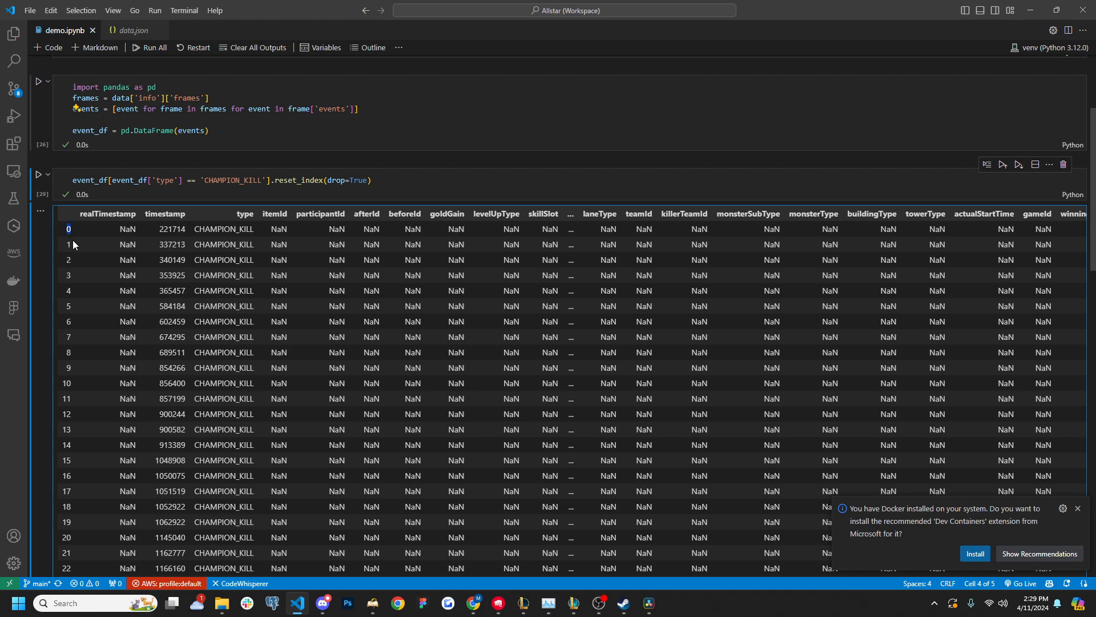
pyautogui.moveTo(100, 319)
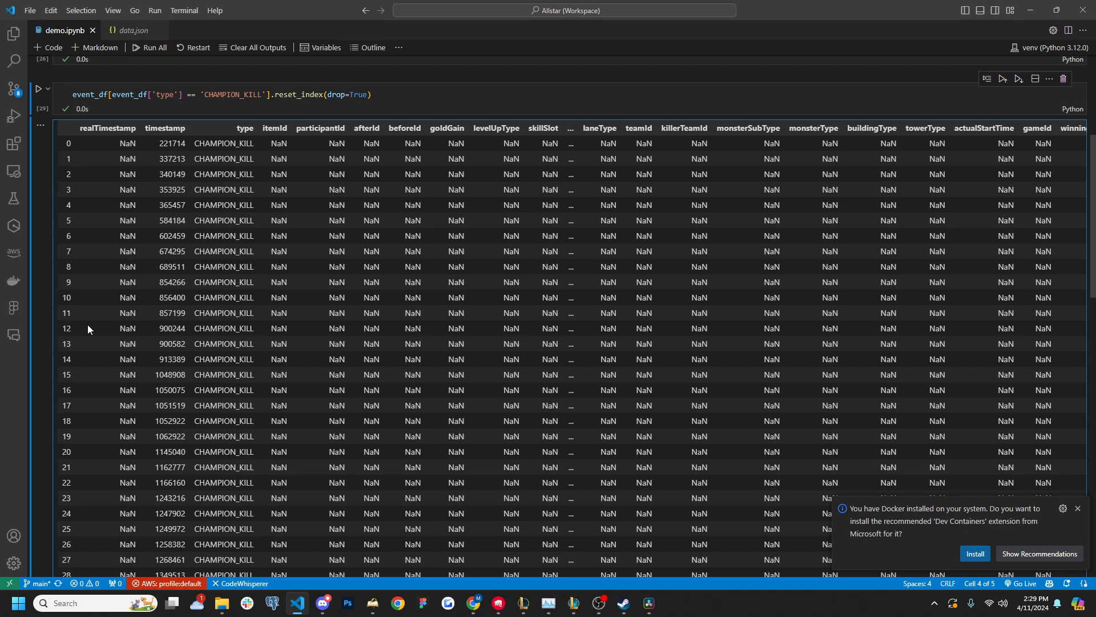
pyautogui.scroll(-3)
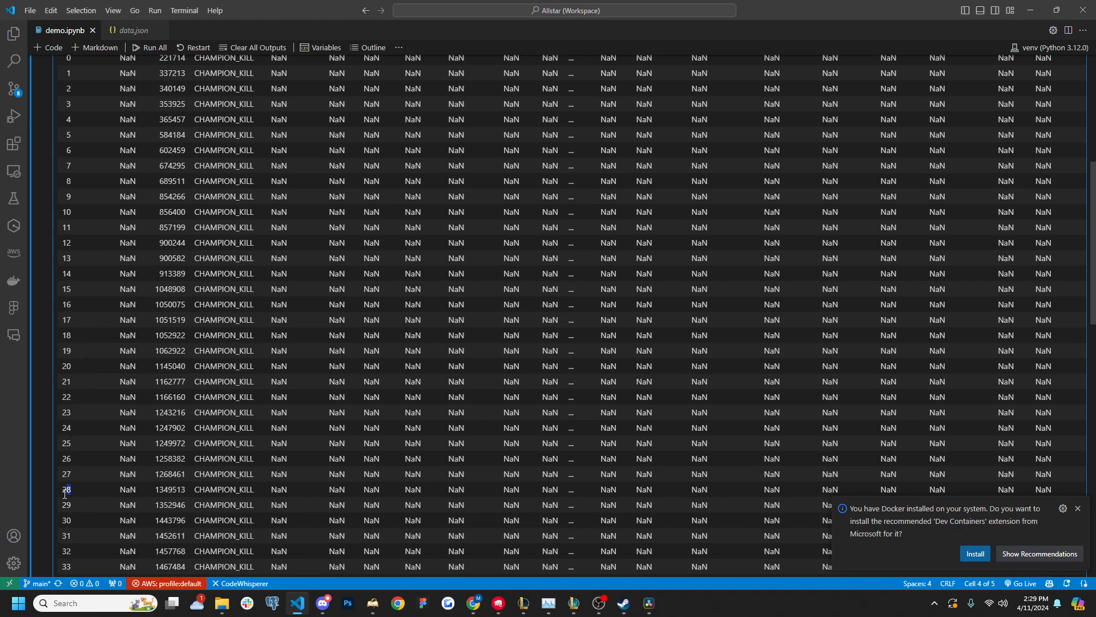
pyautogui.scroll(3)
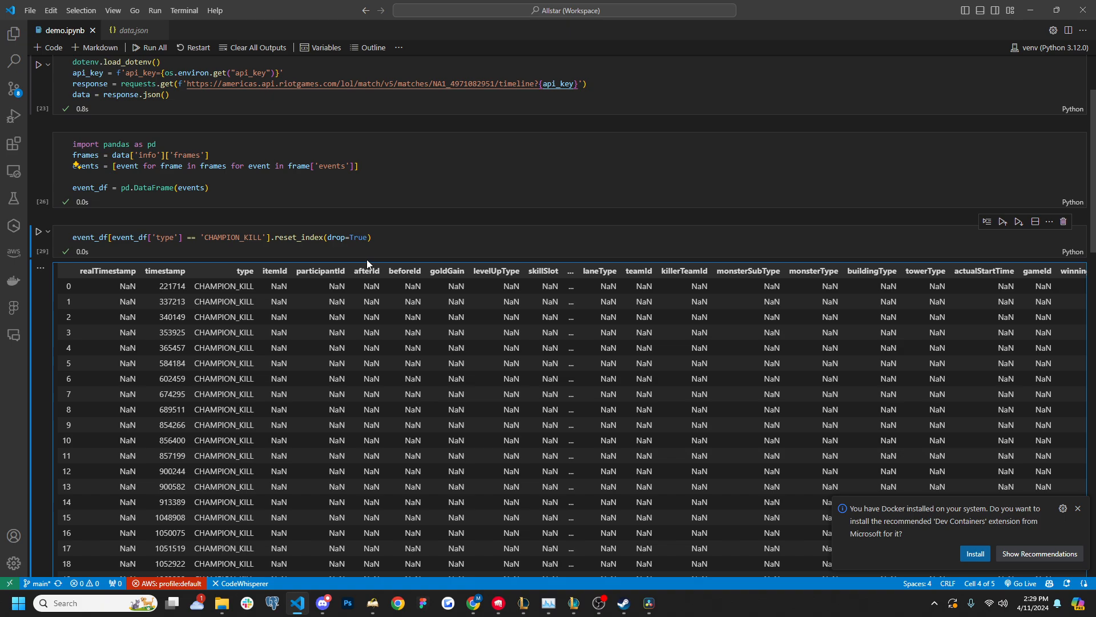
# Show kill row 28 with .iloc and select the victimDamageReceived field name.
pyautogui.write('.iloc')
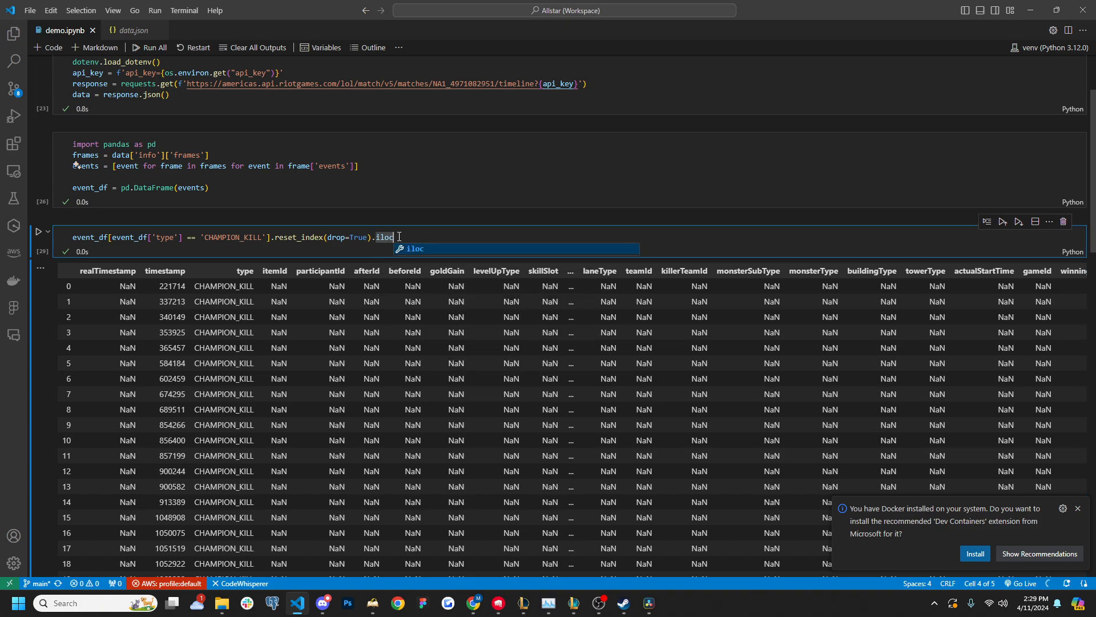
pyautogui.write('[38]')
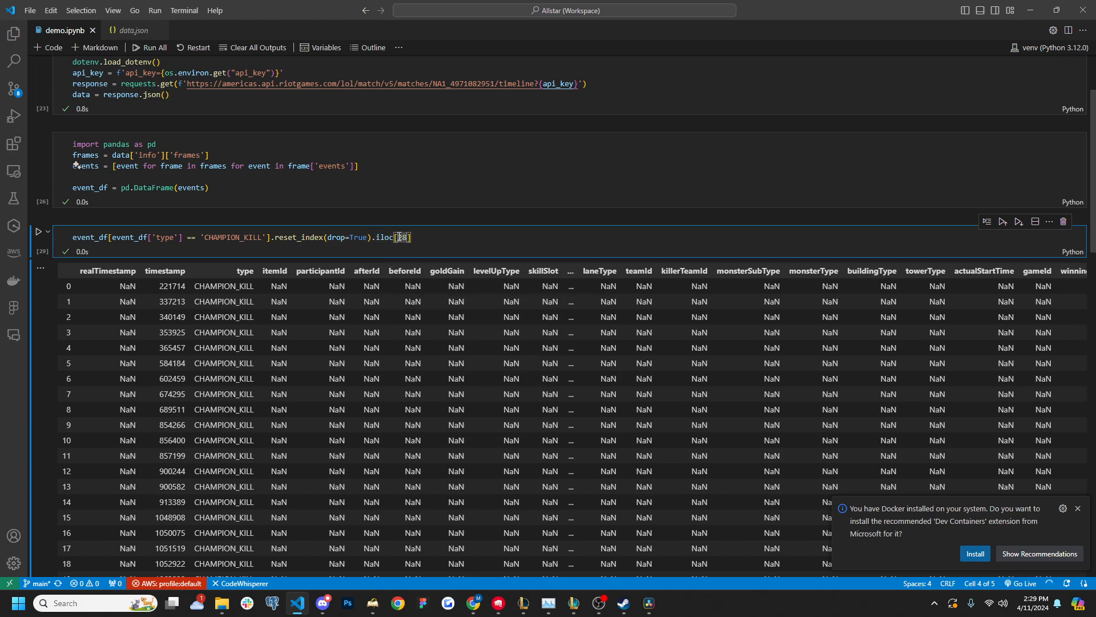
pyautogui.click(40, 230)
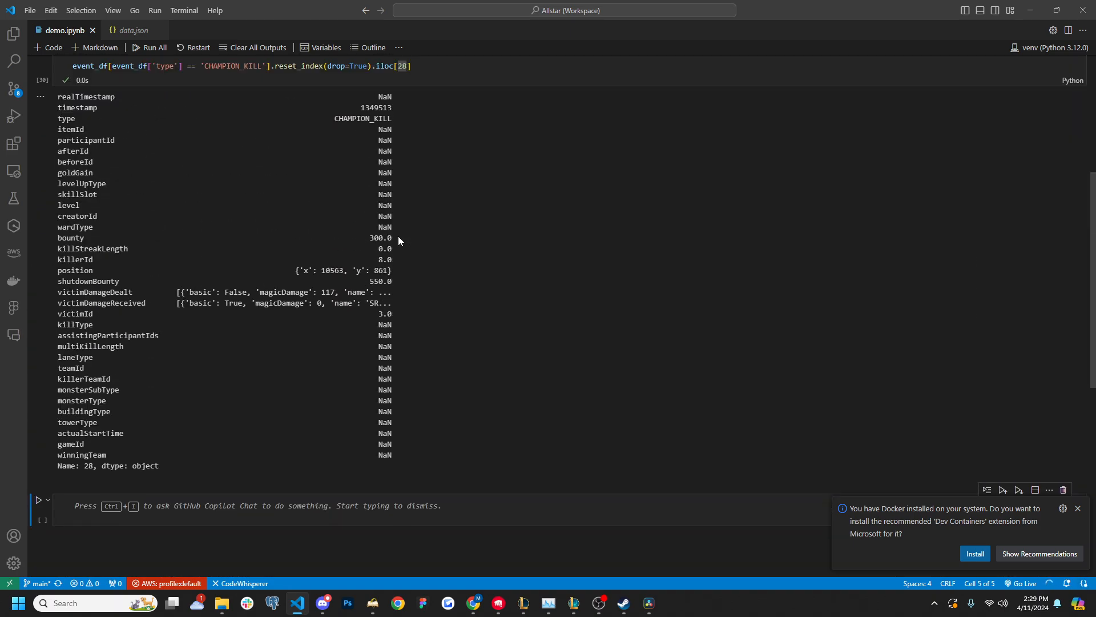
pyautogui.doubleClick(102, 303)
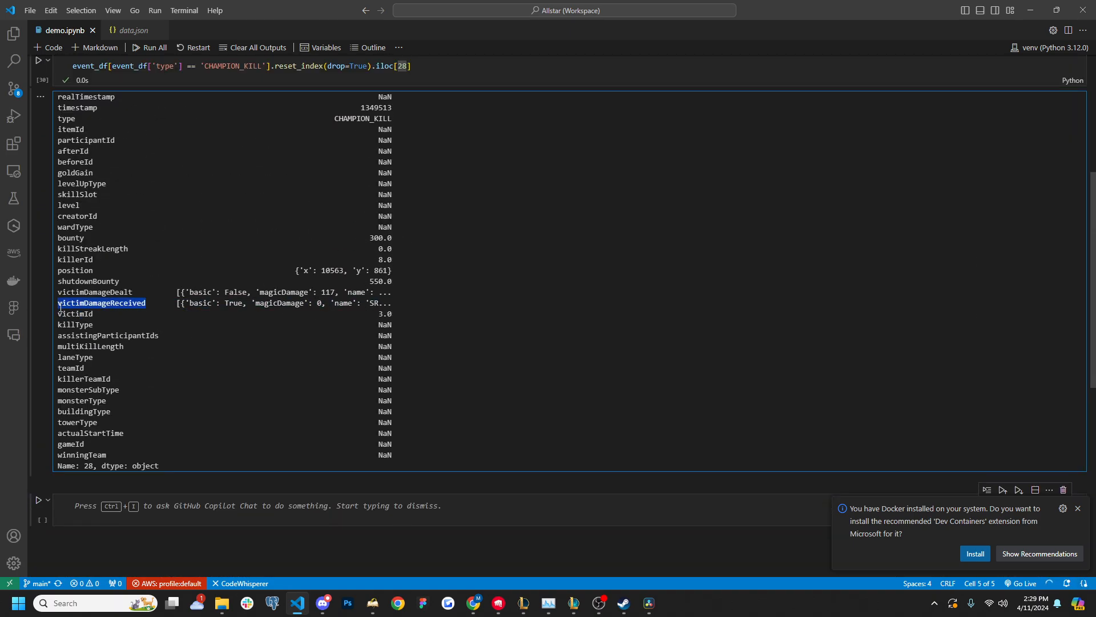
pyautogui.click(460, 62)
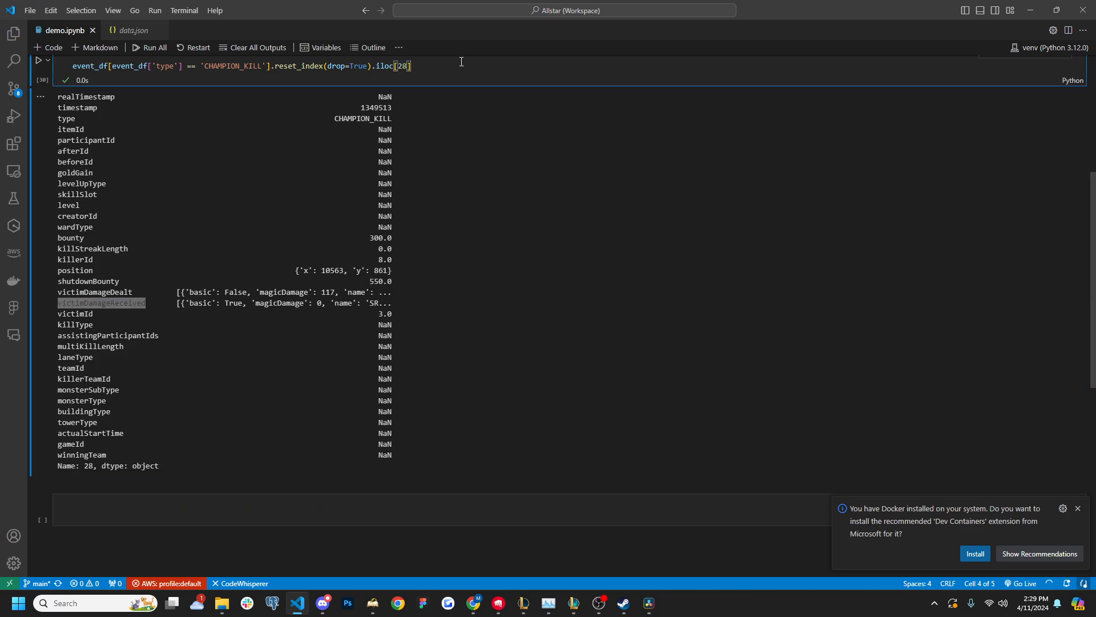
pyautogui.scroll(-3)
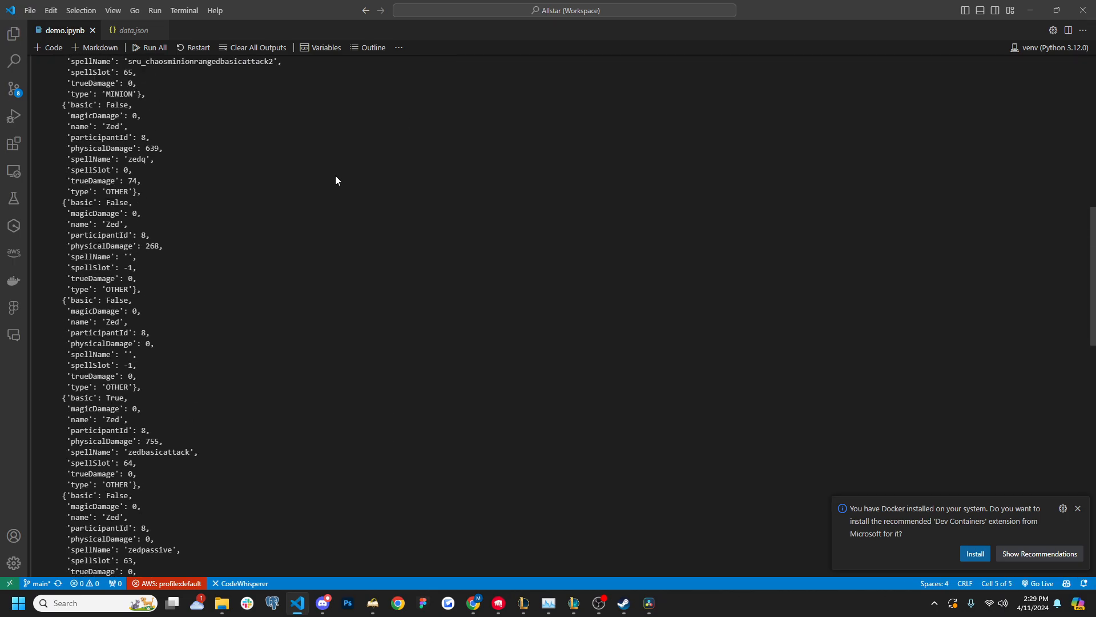
# Scroll through kill 28's victimDamageReceived entries past the zedbasicattack hit.
pyautogui.scroll(3)
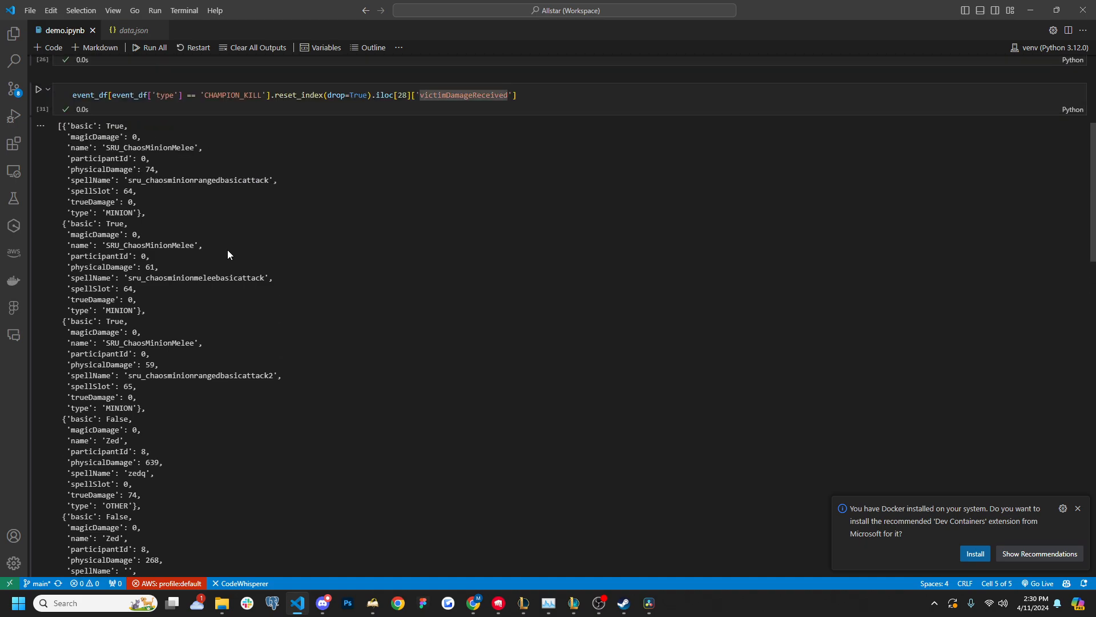
pyautogui.scroll(-3)
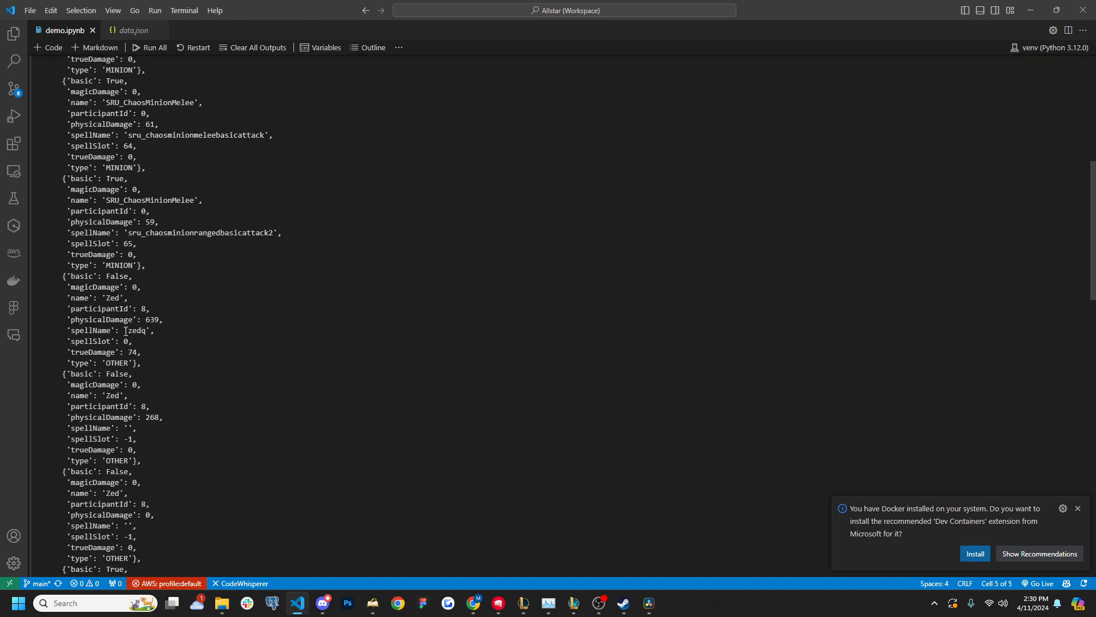
pyautogui.scroll(-3)
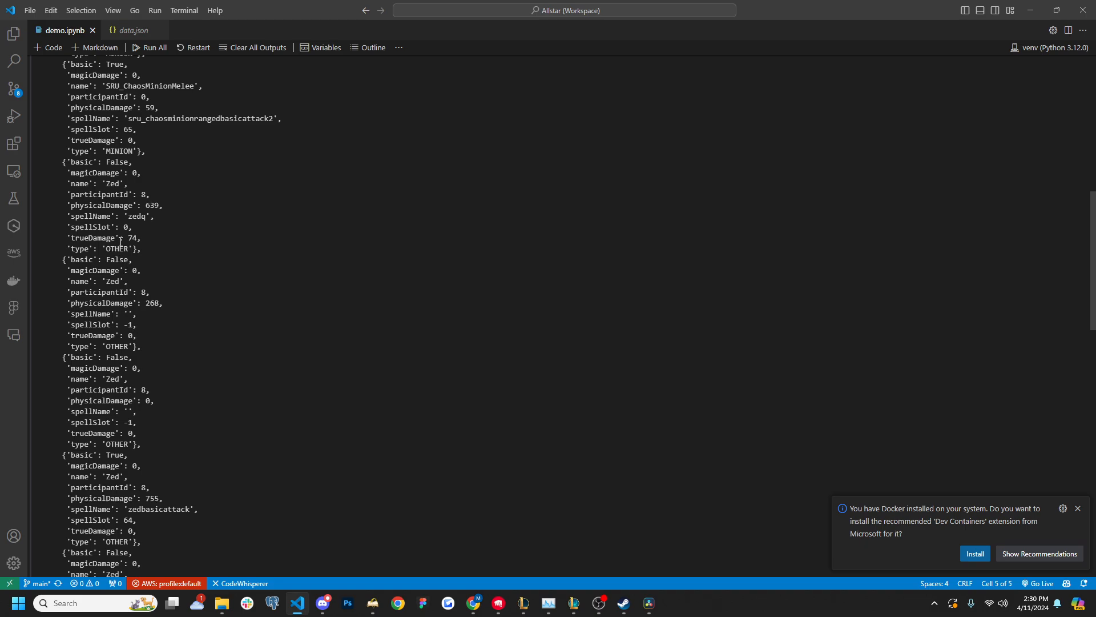
pyautogui.scroll(-3)
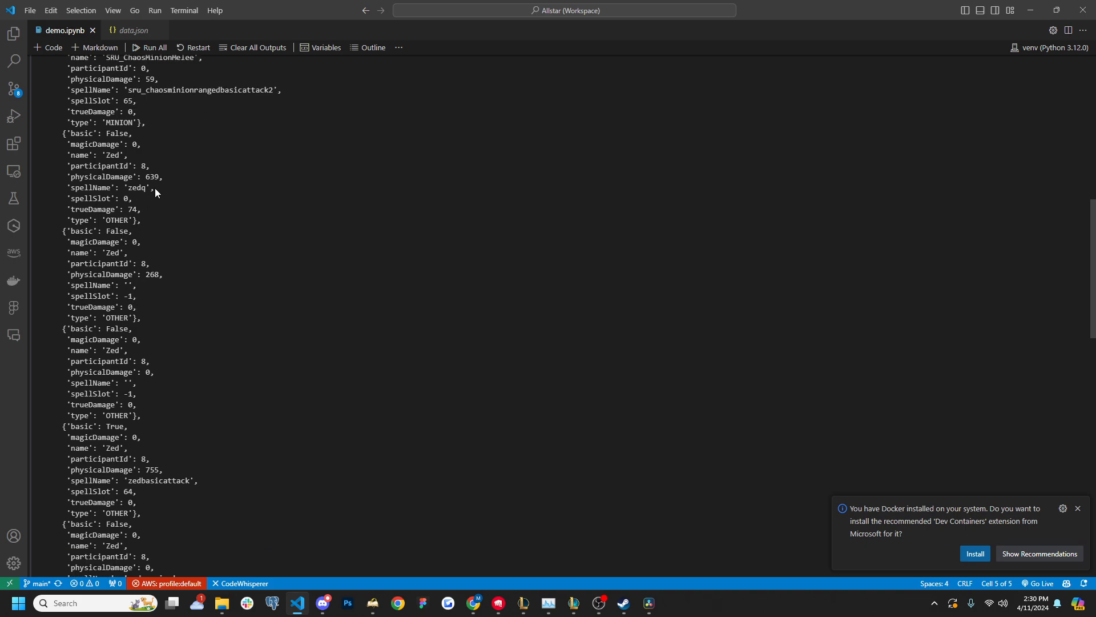
pyautogui.doubleClick(138, 187)
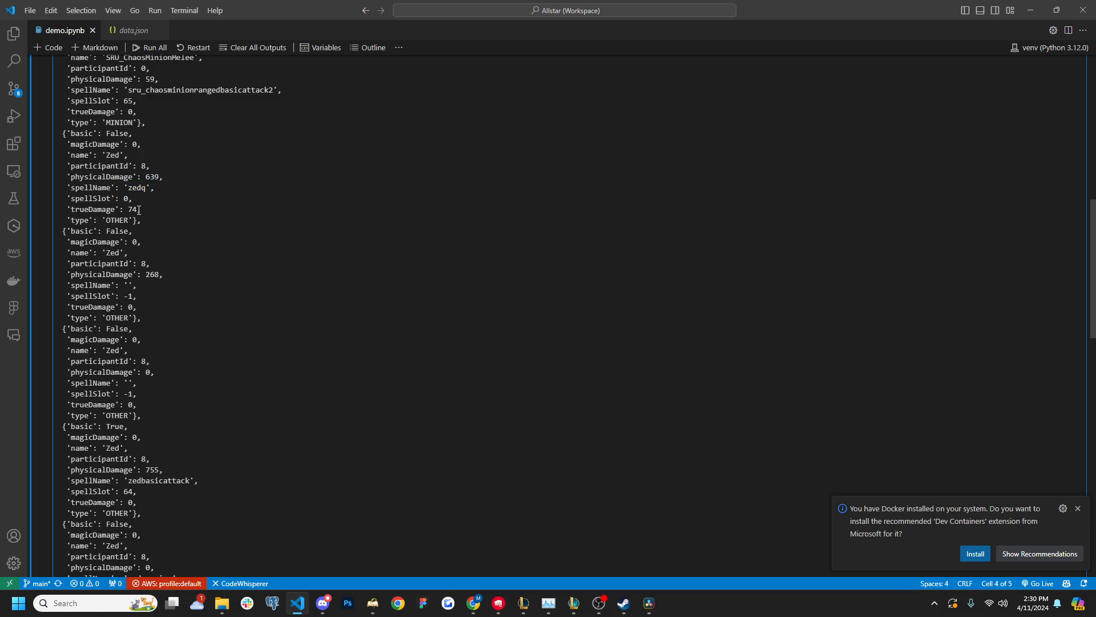
pyautogui.scroll(-3)
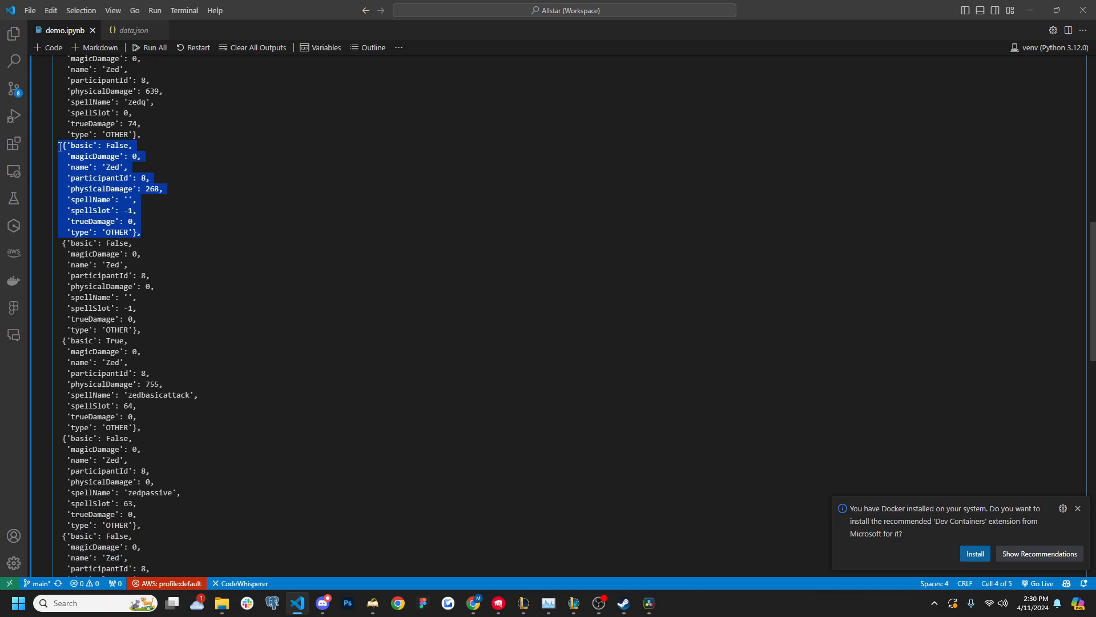
pyautogui.scroll(-3)
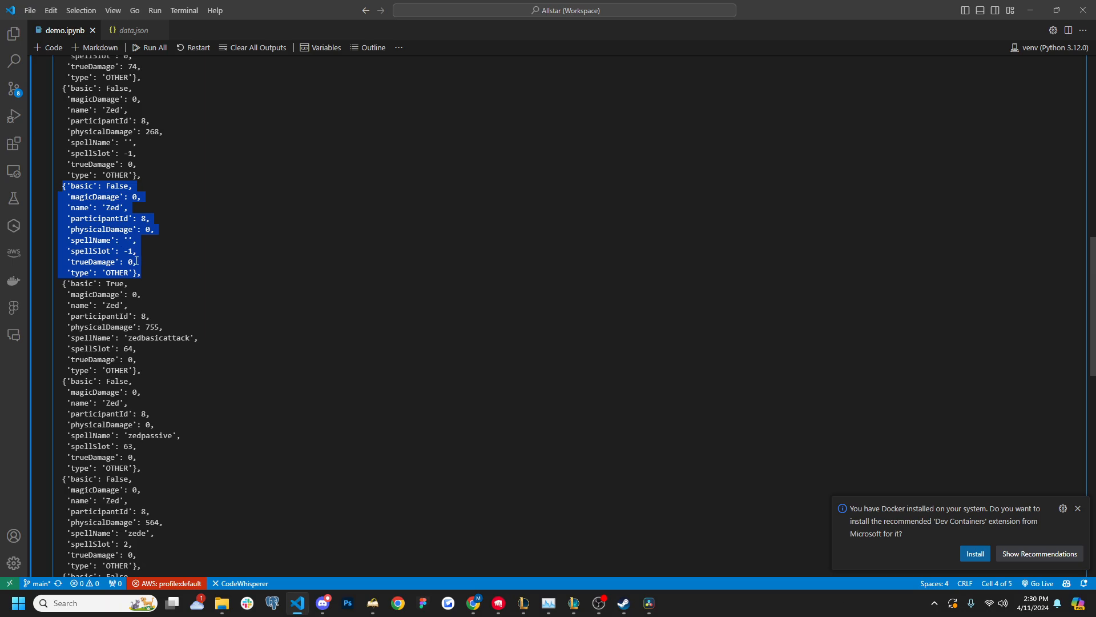
pyautogui.scroll(-3)
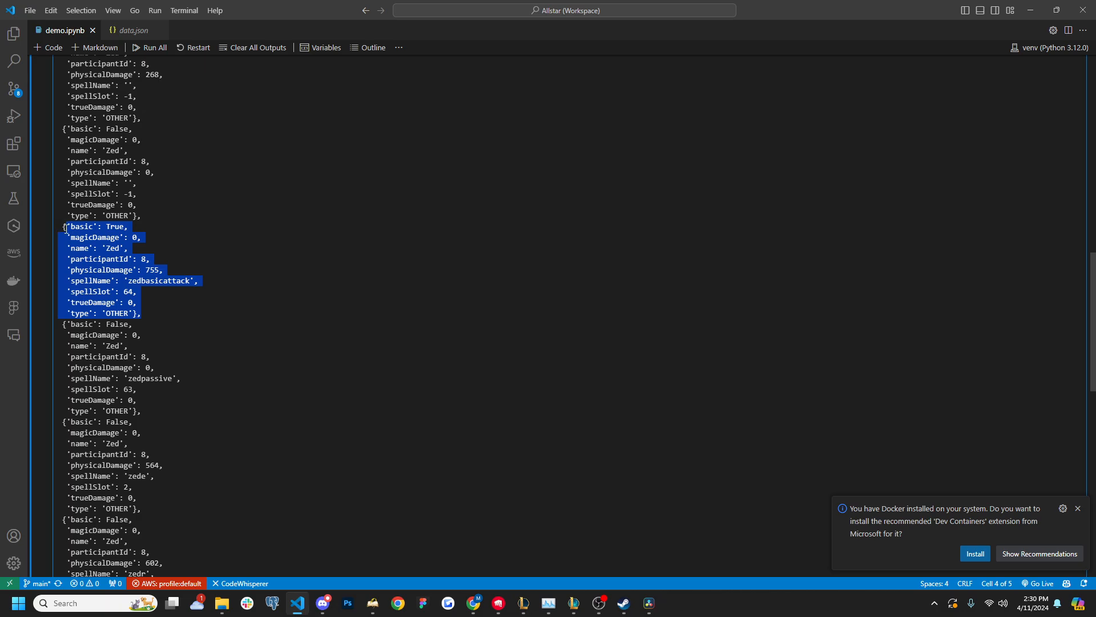
pyautogui.scroll(-3)
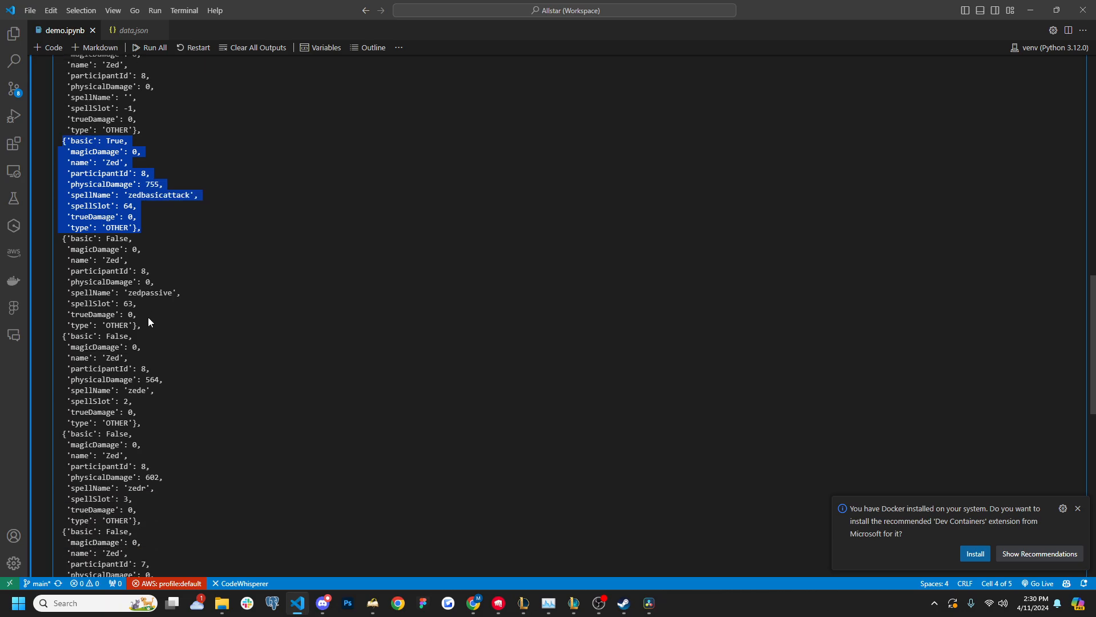
pyautogui.click(151, 312)
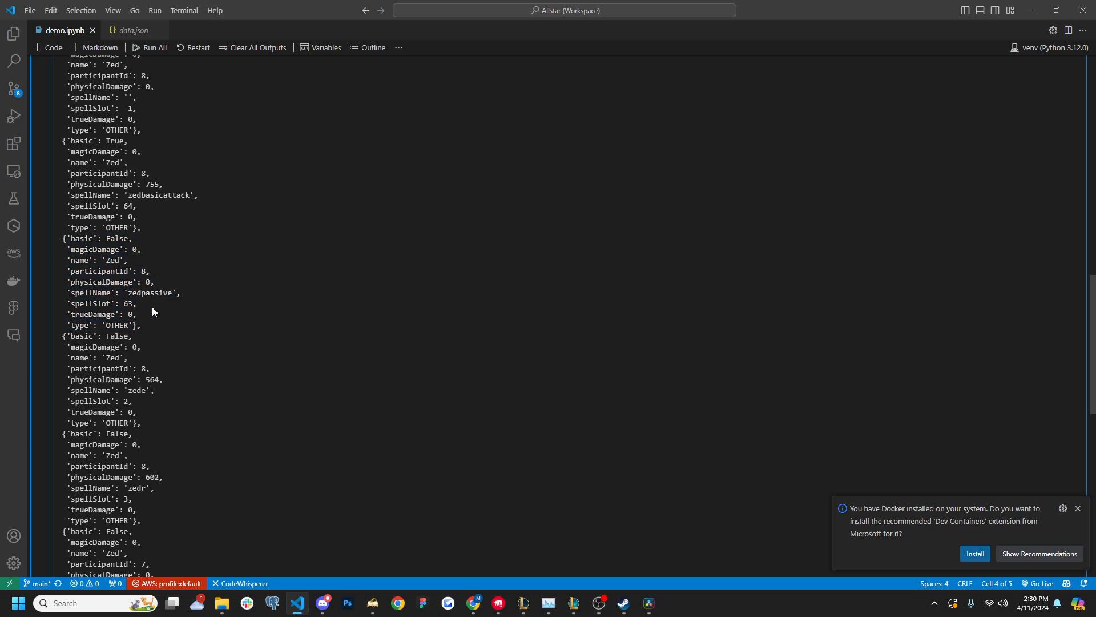
# Read down to the final burning entry and bring the League replay to the front.
pyautogui.scroll(-3)
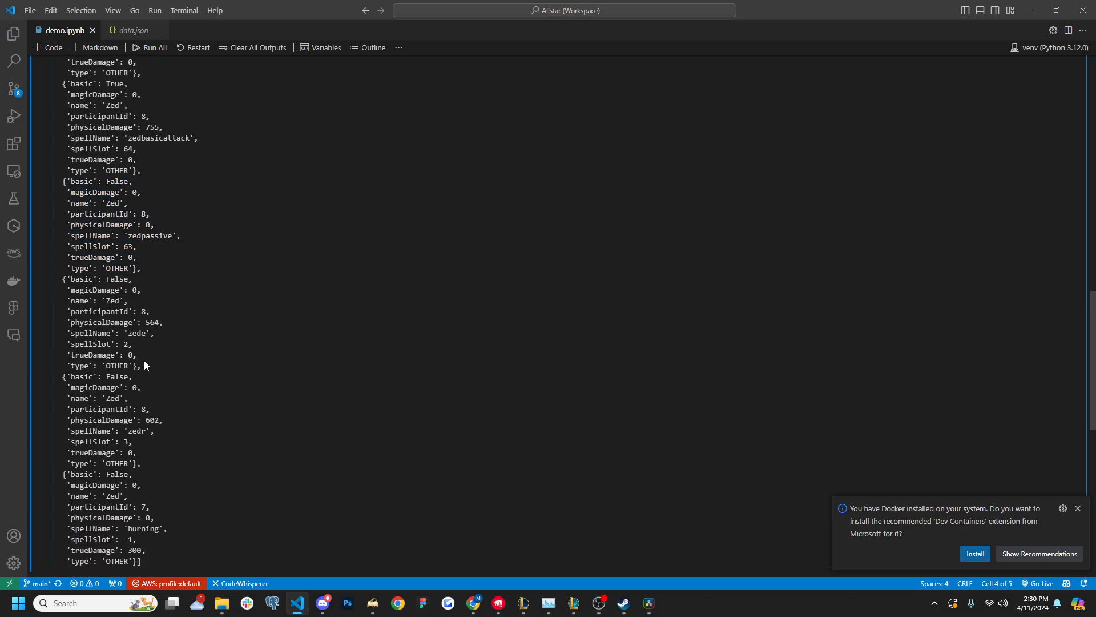
pyautogui.scroll(-3)
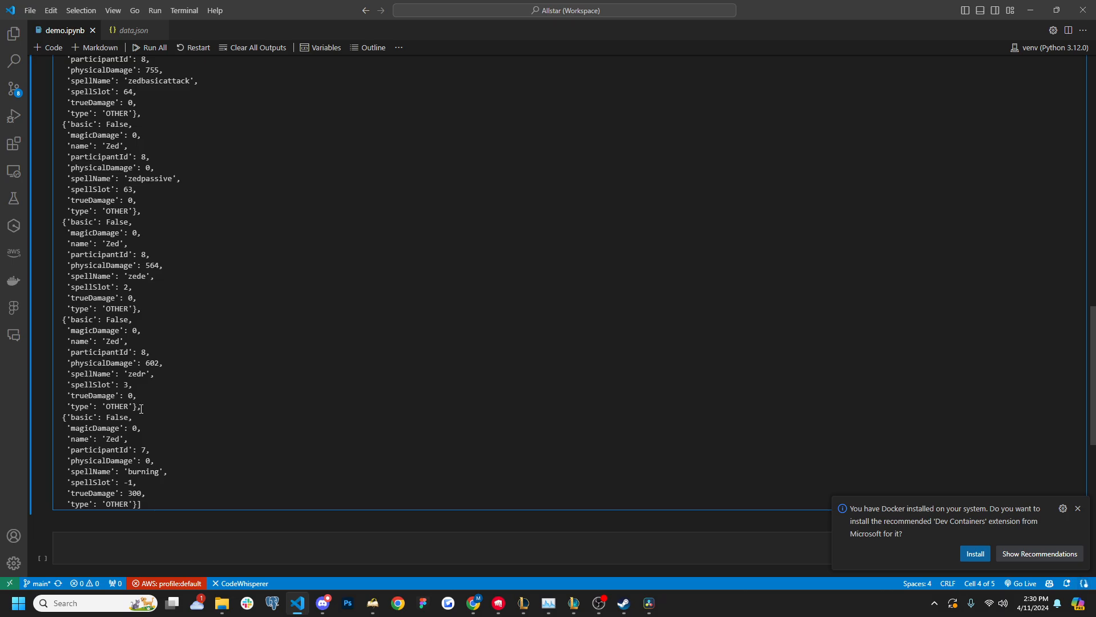
pyautogui.moveTo(141, 414)
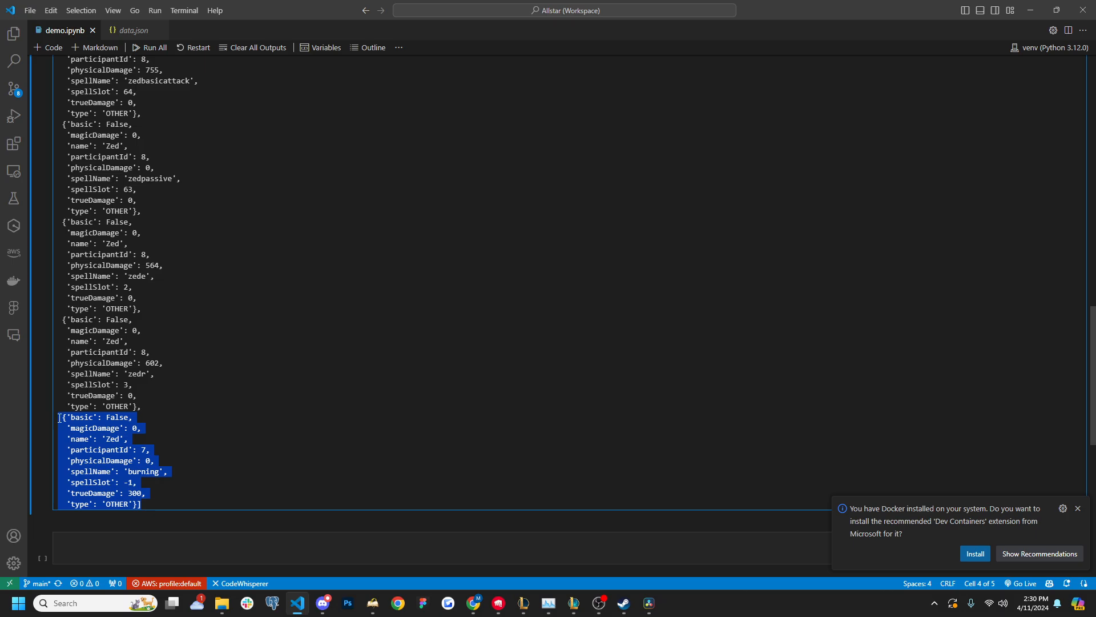
pyautogui.scroll(3)
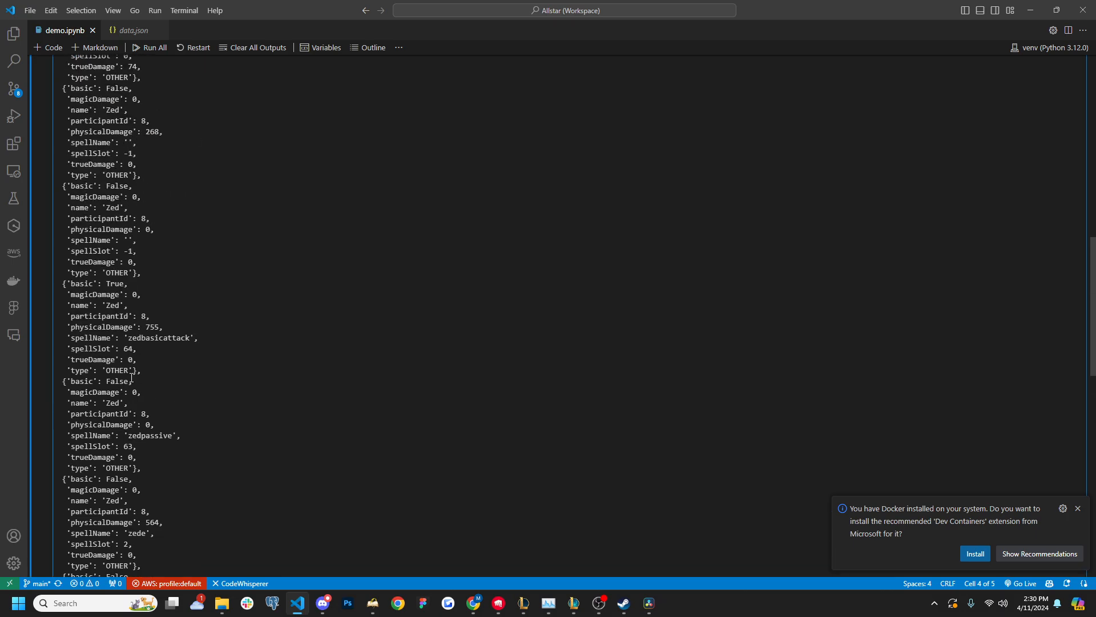
pyautogui.click(573, 603)
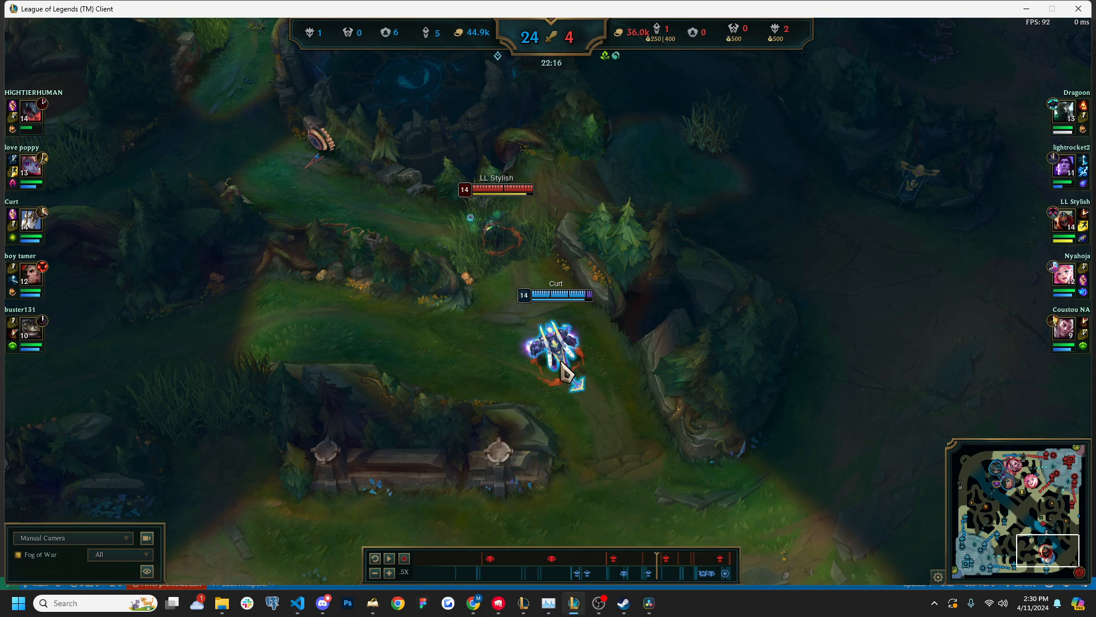
pyautogui.moveTo(389, 558)
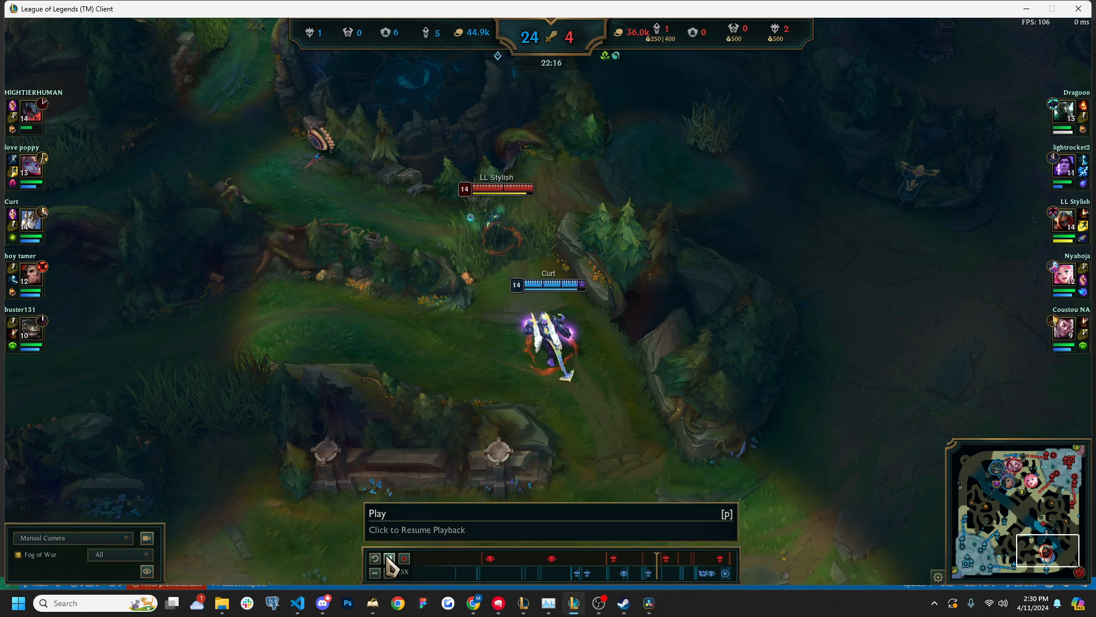
# Resume the replay and watch Zed shut down Curt's Galio around 22:29.
pyautogui.click(389, 558)
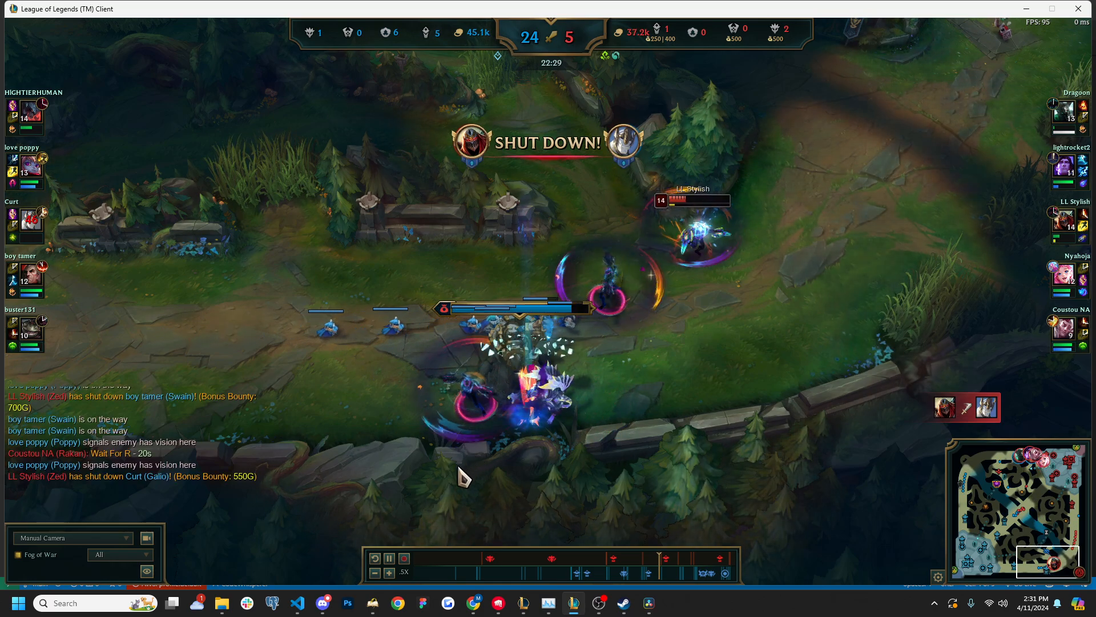
pyautogui.moveTo(389, 557)
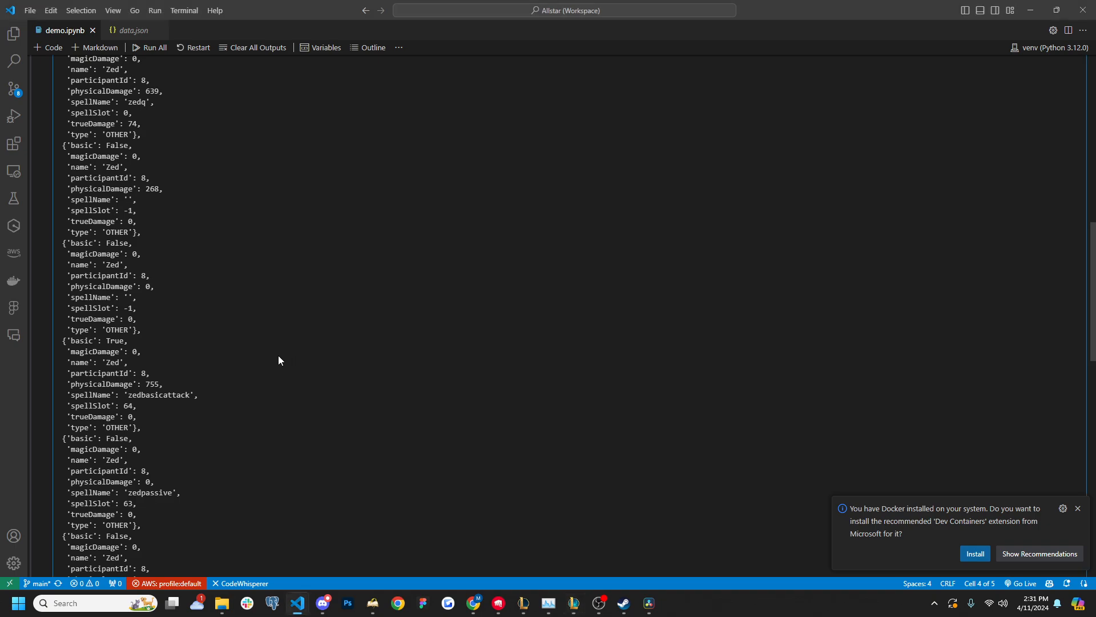
# Reread the damage entries down to participant 7's burning hit, selecting the word 'burning'.
pyautogui.scroll(-3)
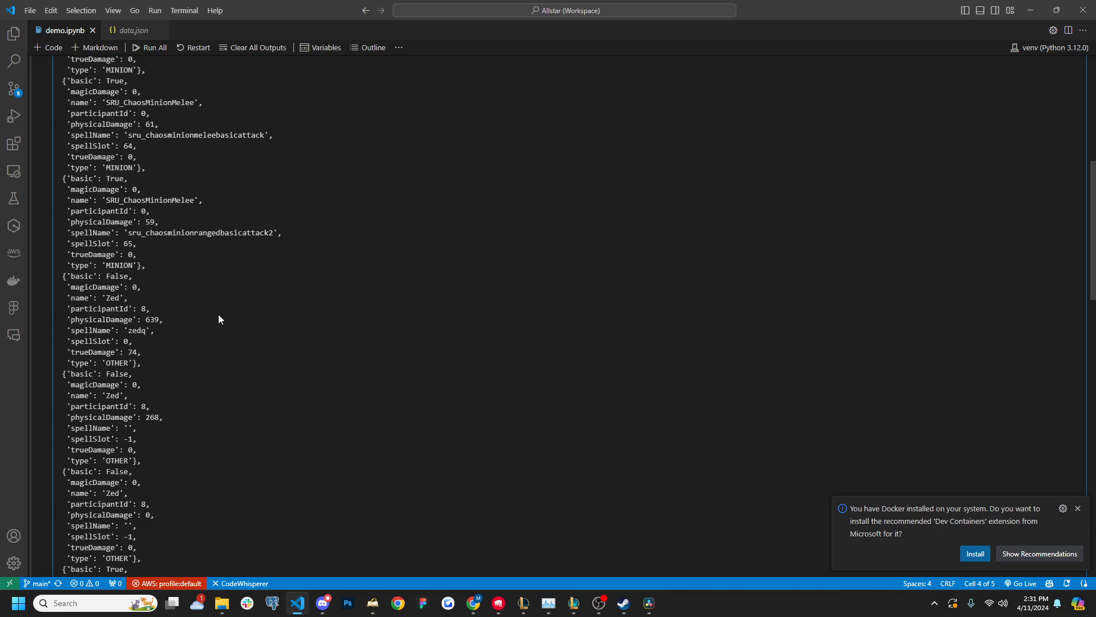
pyautogui.scroll(-3)
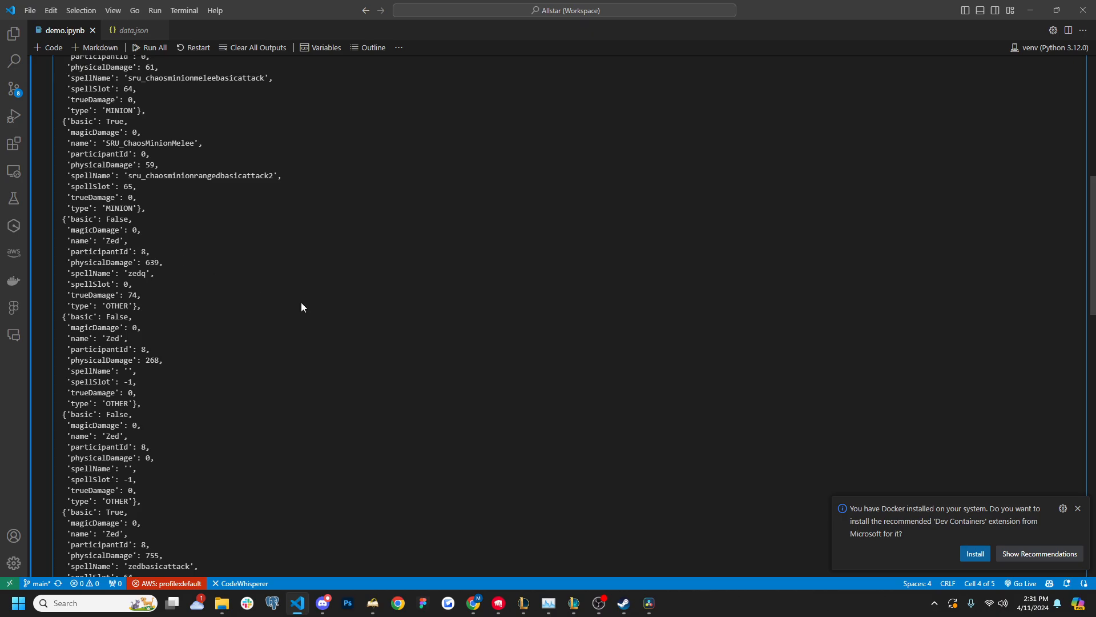
pyautogui.scroll(-3)
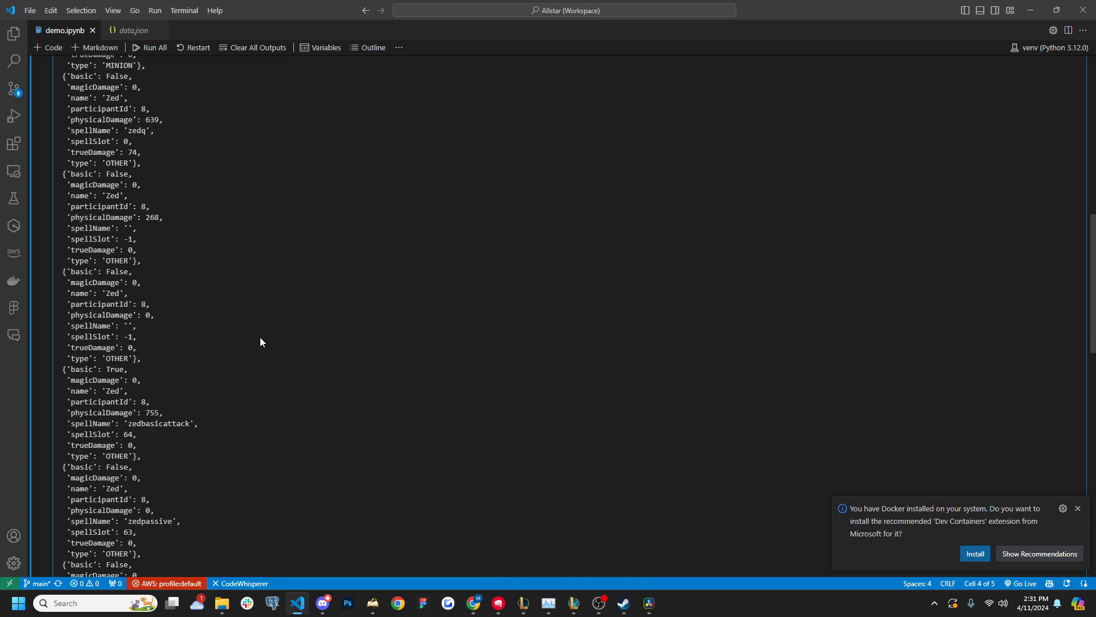
pyautogui.scroll(-3)
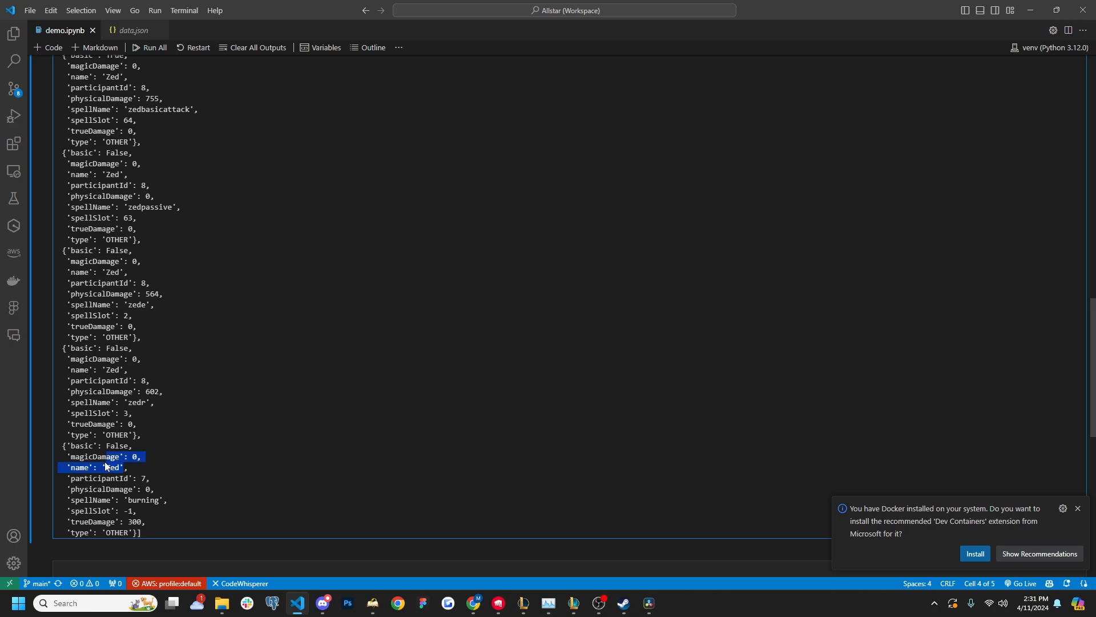
pyautogui.click(161, 474)
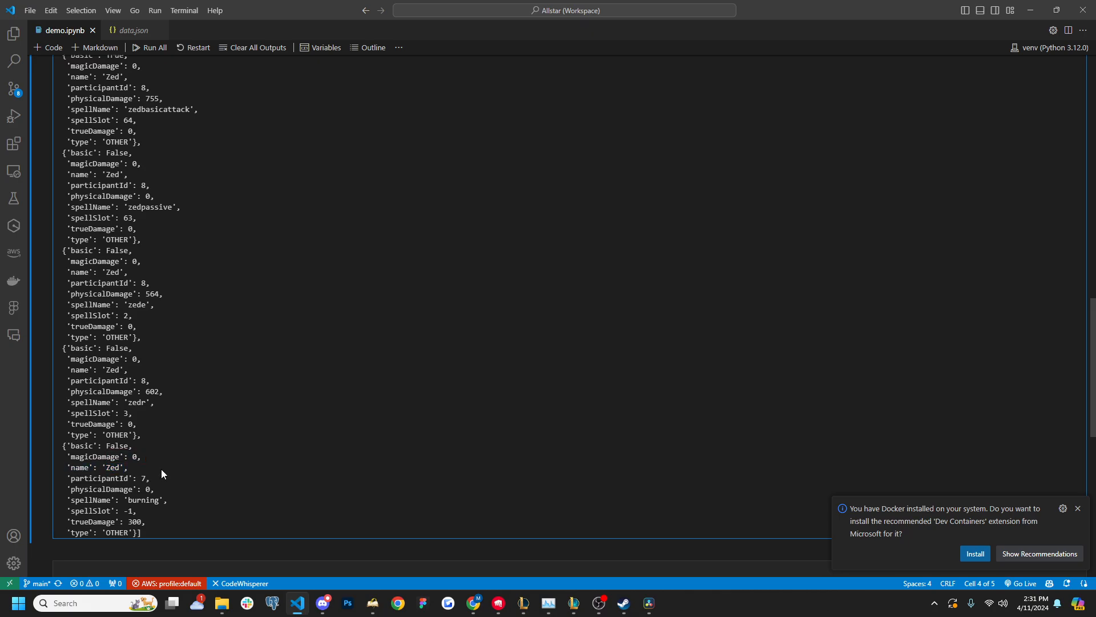
pyautogui.moveTo(135, 423)
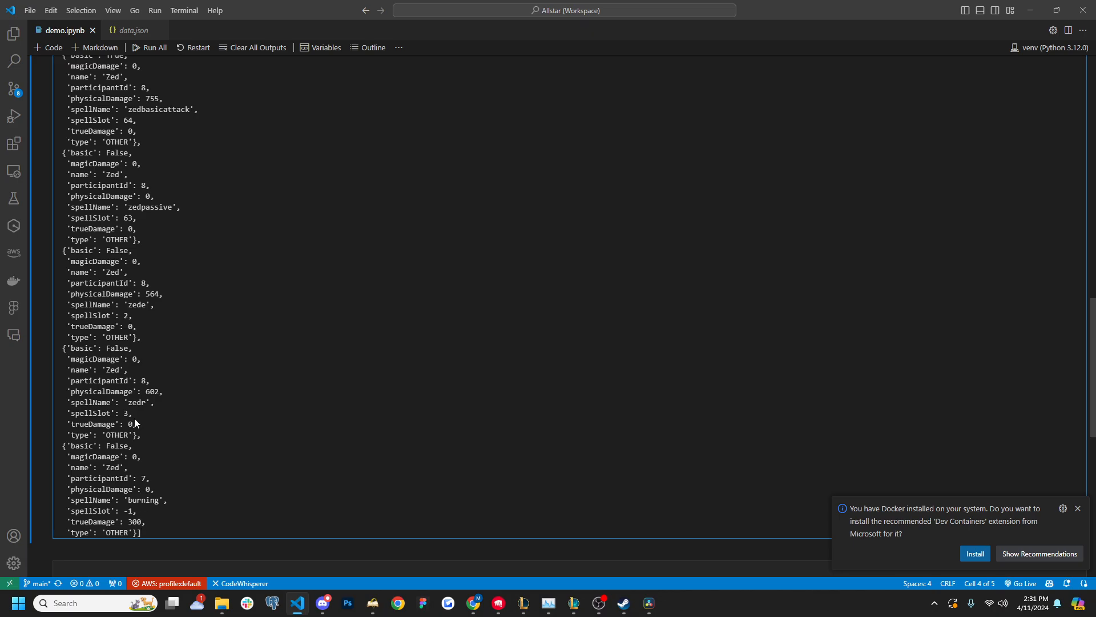
pyautogui.scroll(3)
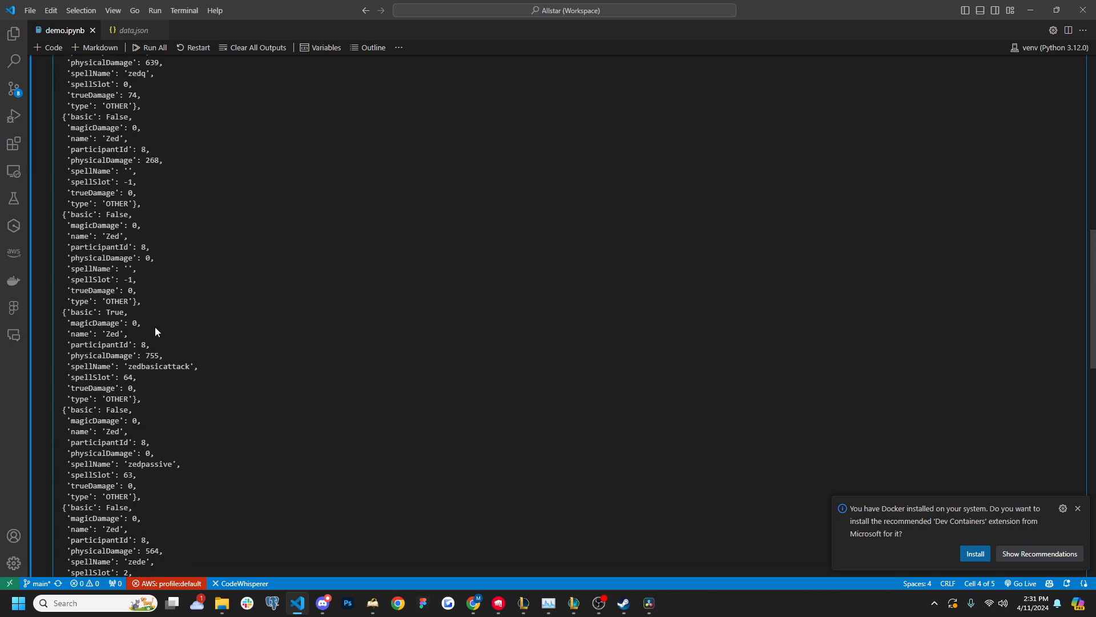
pyautogui.scroll(3)
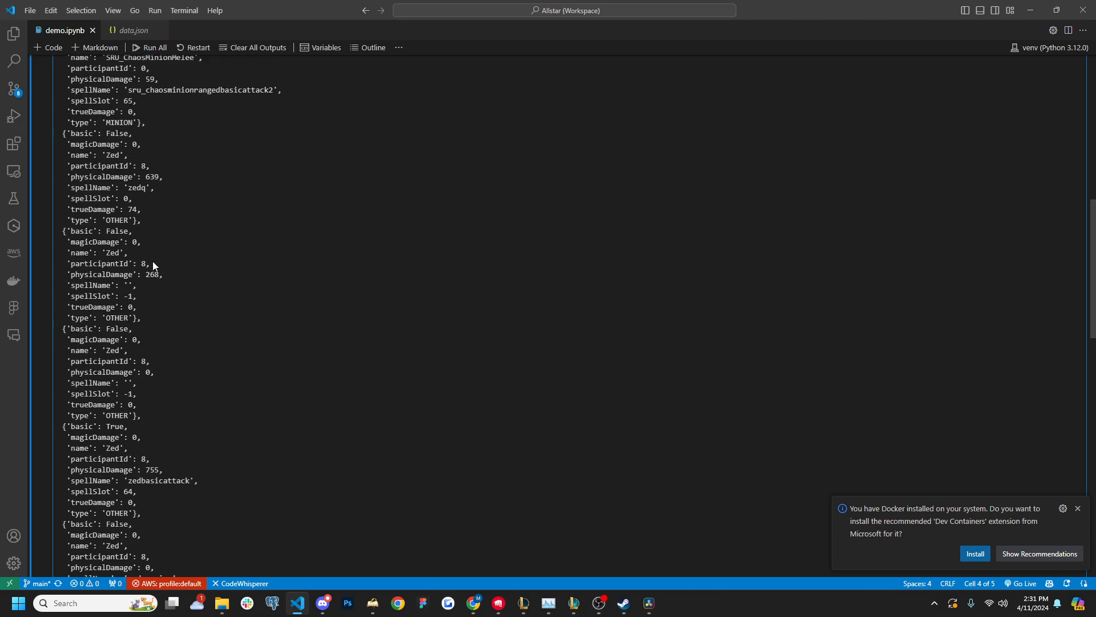
pyautogui.scroll(-3)
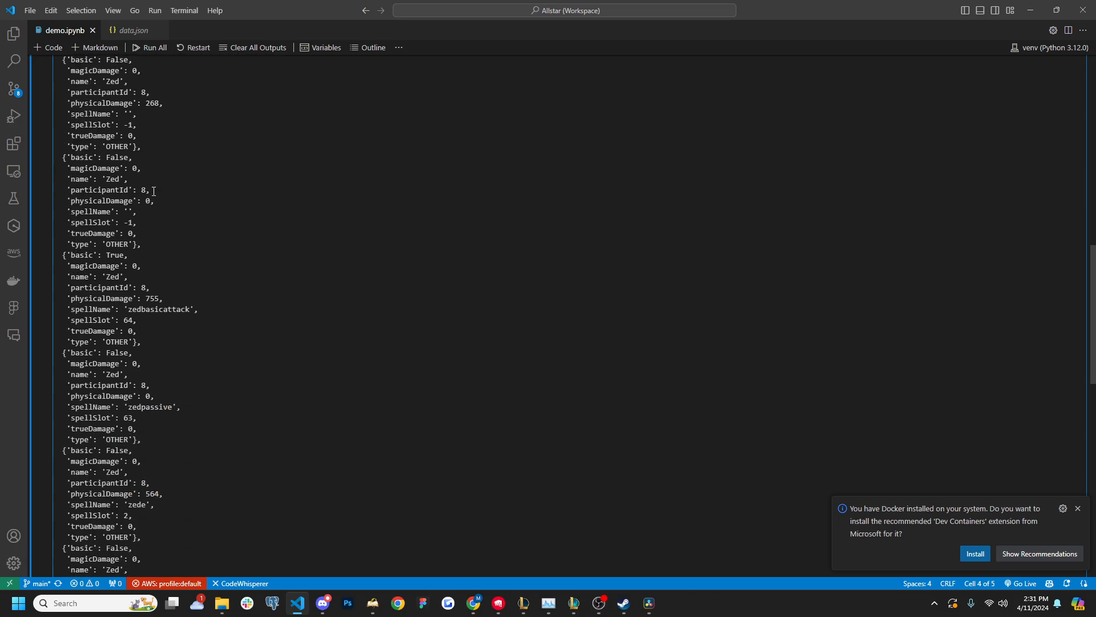
pyautogui.scroll(-3)
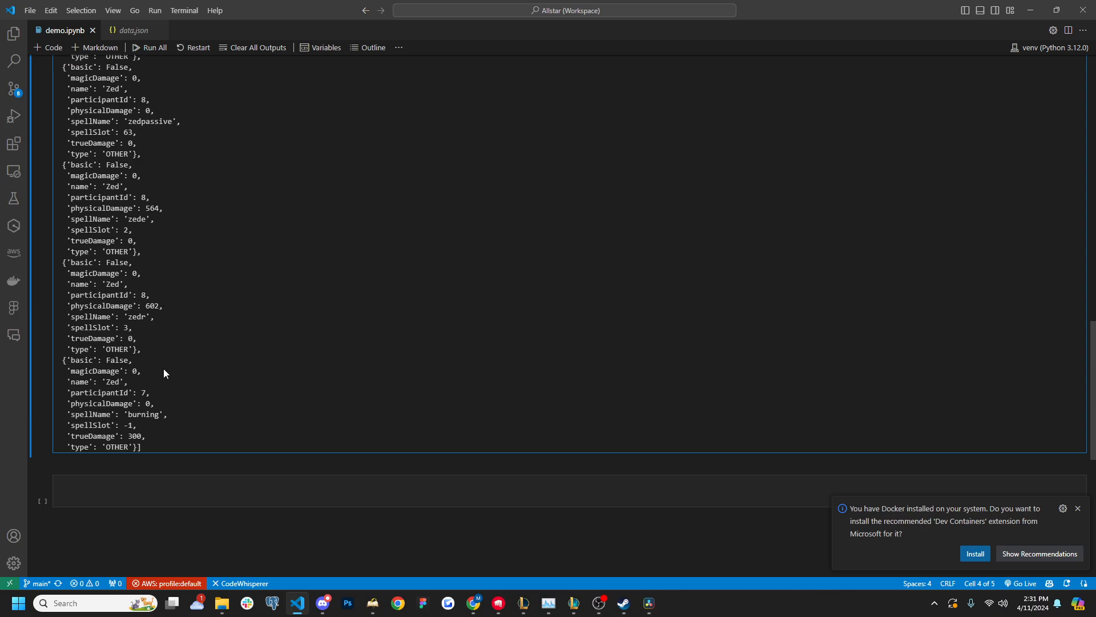
pyautogui.moveTo(145, 432)
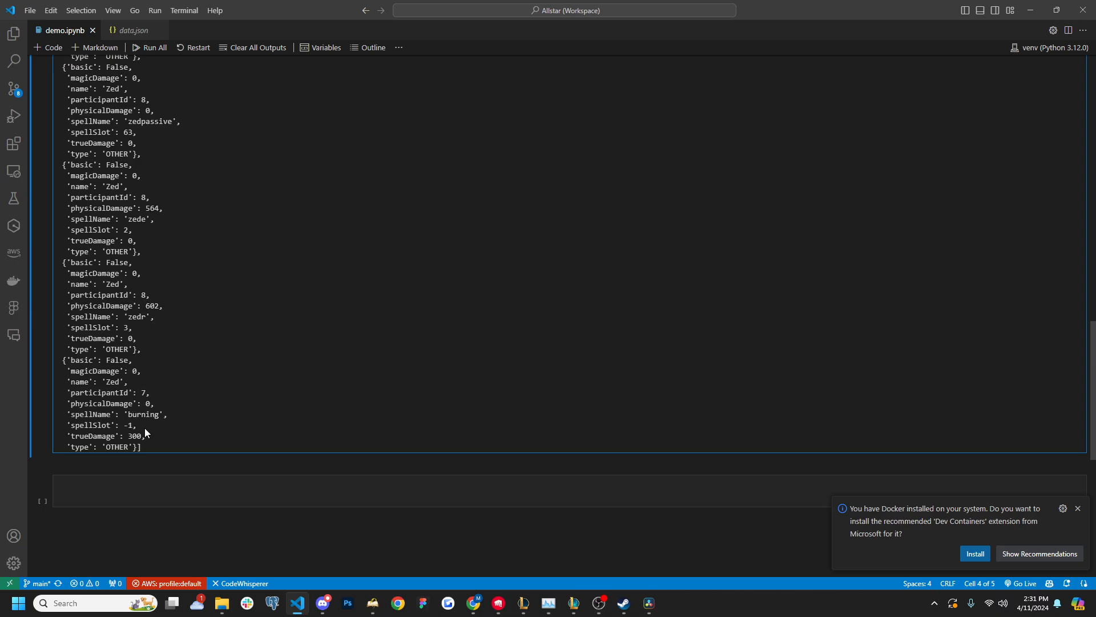
pyautogui.moveTo(149, 392)
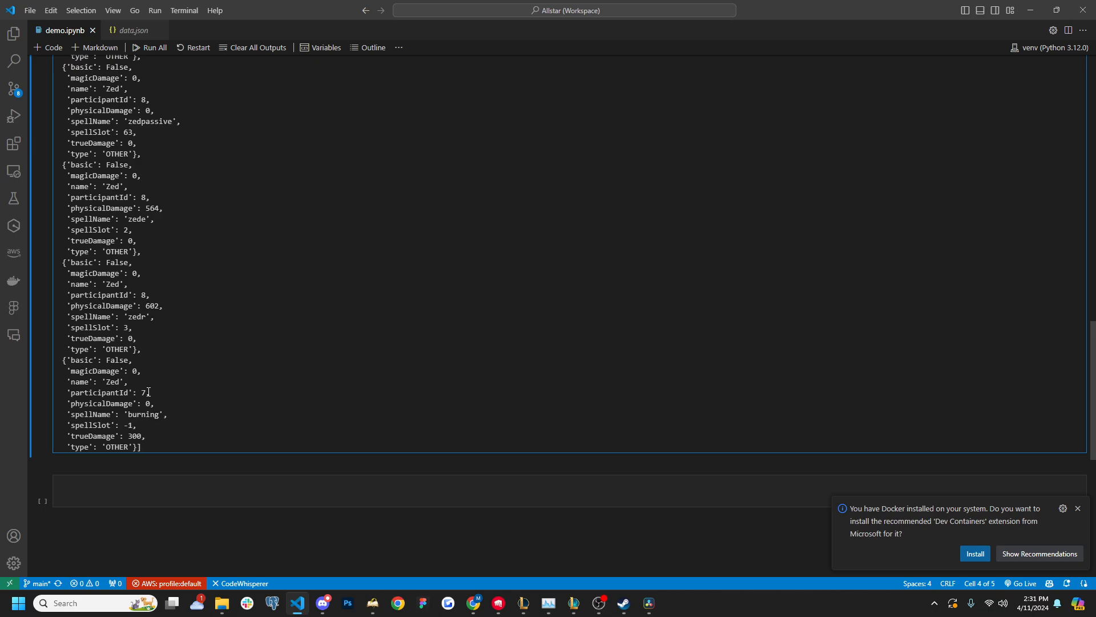
pyautogui.doubleClick(143, 414)
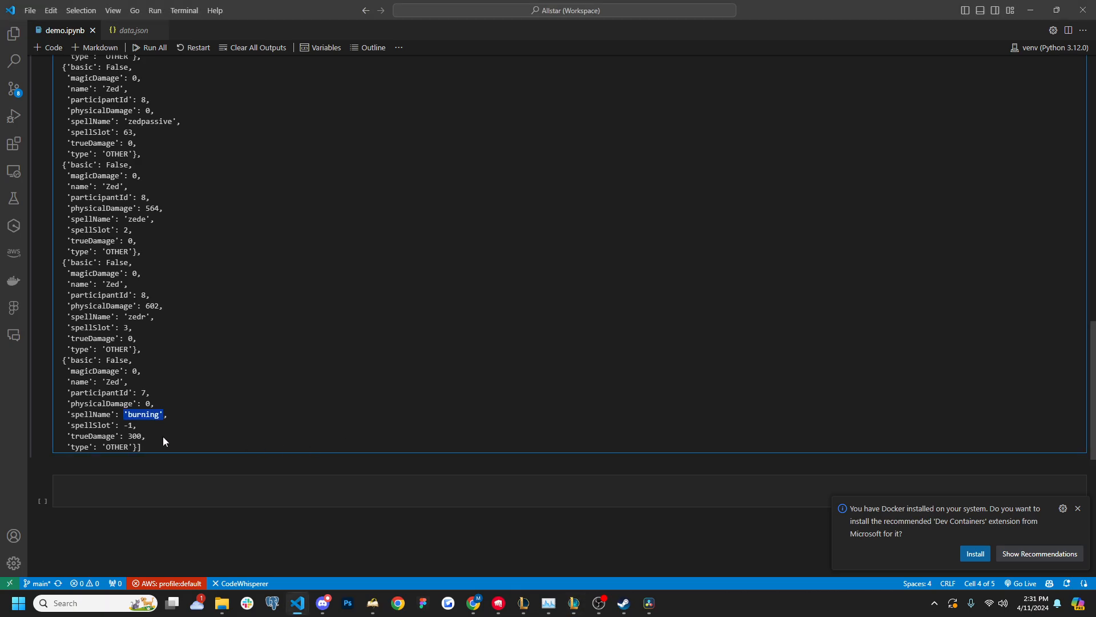
pyautogui.doubleClick(136, 436)
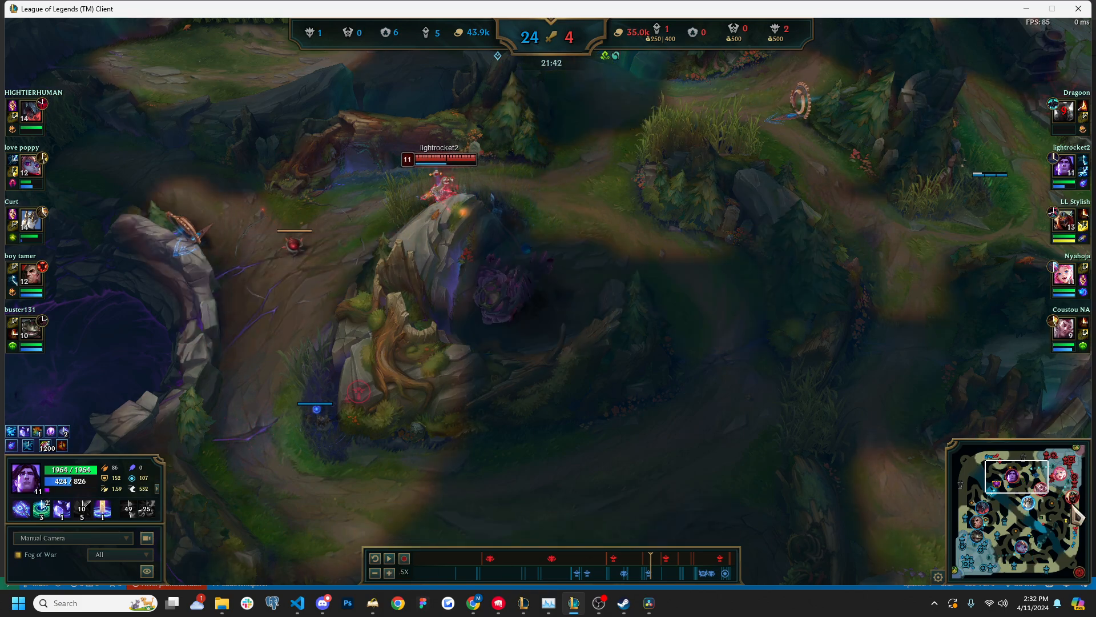
# Resume the replay toward the 22:28 bottom-lane fight where Zed engages.
pyautogui.click(389, 558)
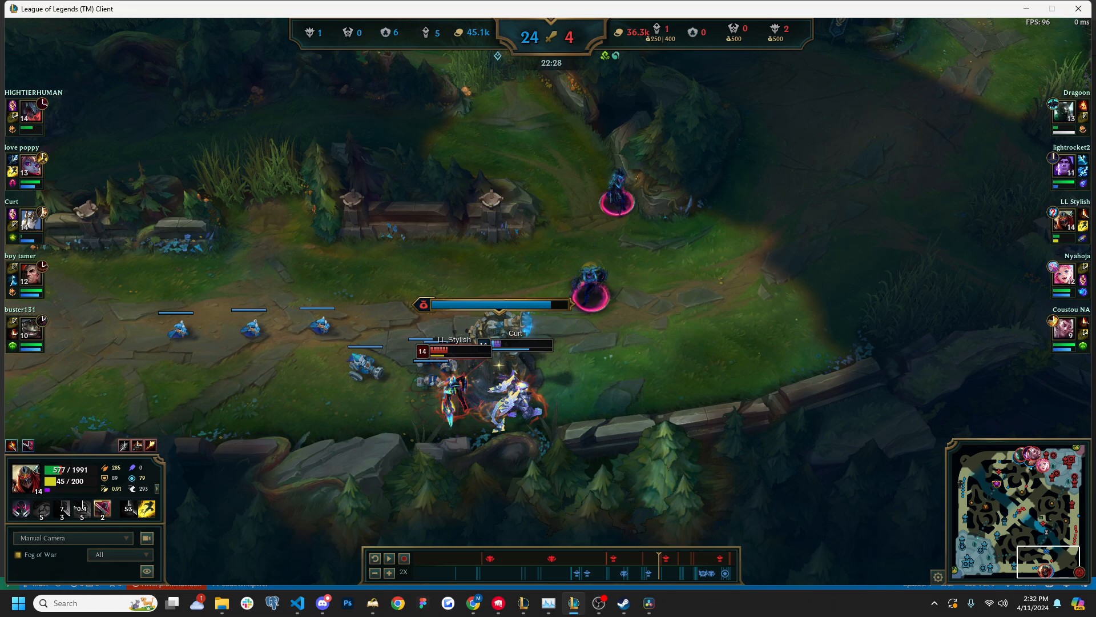
pyautogui.moveTo(474, 379)
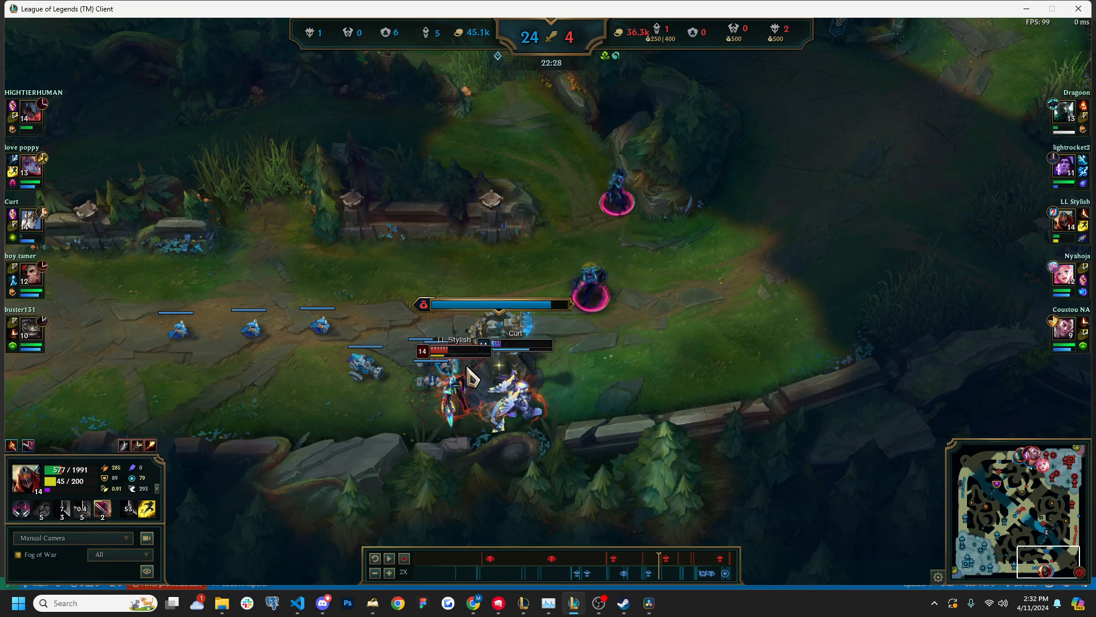
pyautogui.moveTo(389, 557)
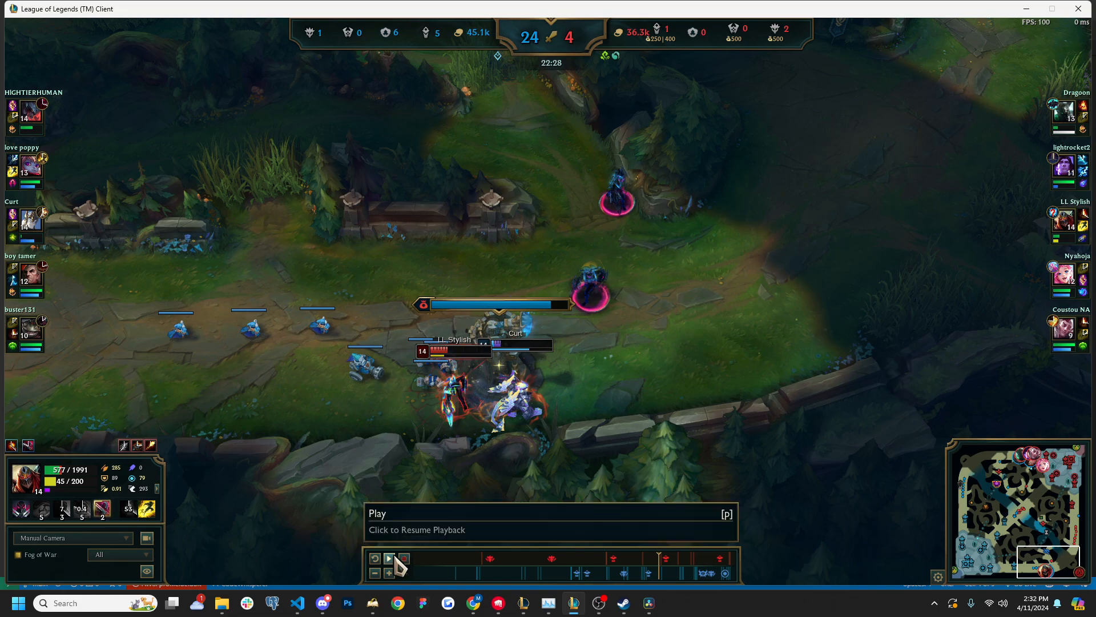